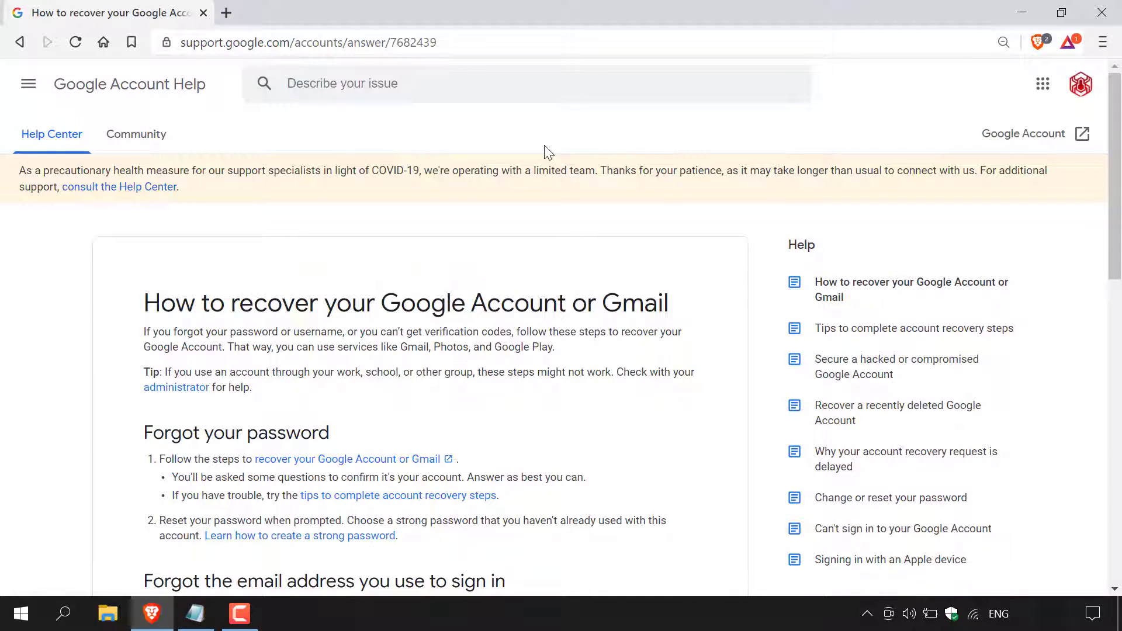
- Reach the 'Forgot the email address you use to sign in' section and follow its 'find your username' link
{"action": "left_click", "coordinate": [498, 86]}
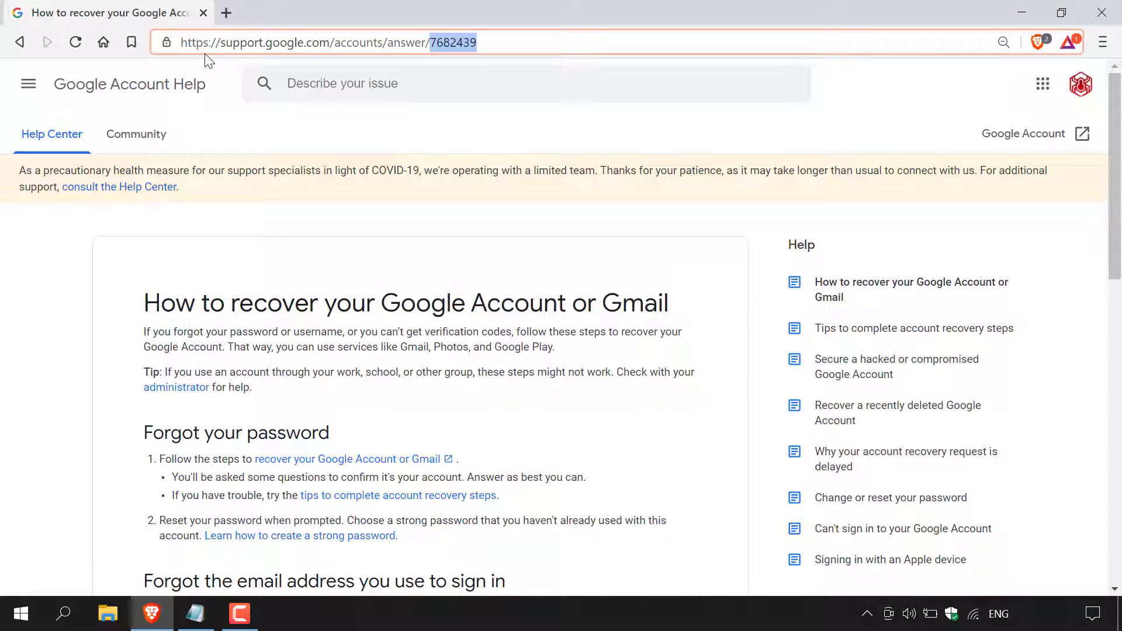
{"action": "mouse_move", "coordinate": [249, 61]}
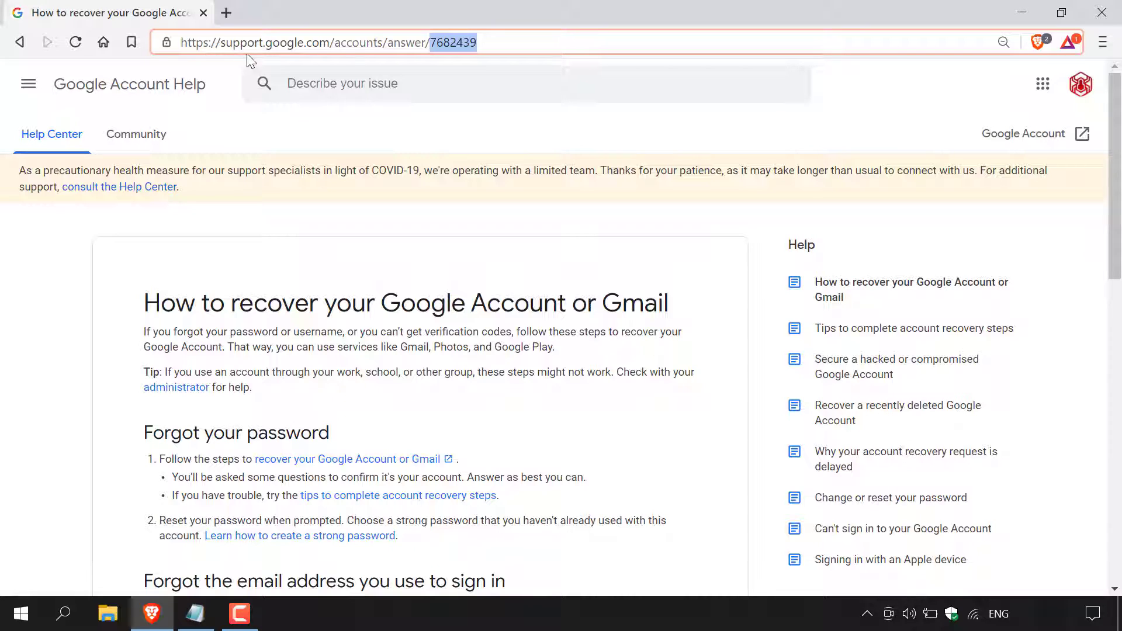
{"action": "mouse_move", "coordinate": [335, 65]}
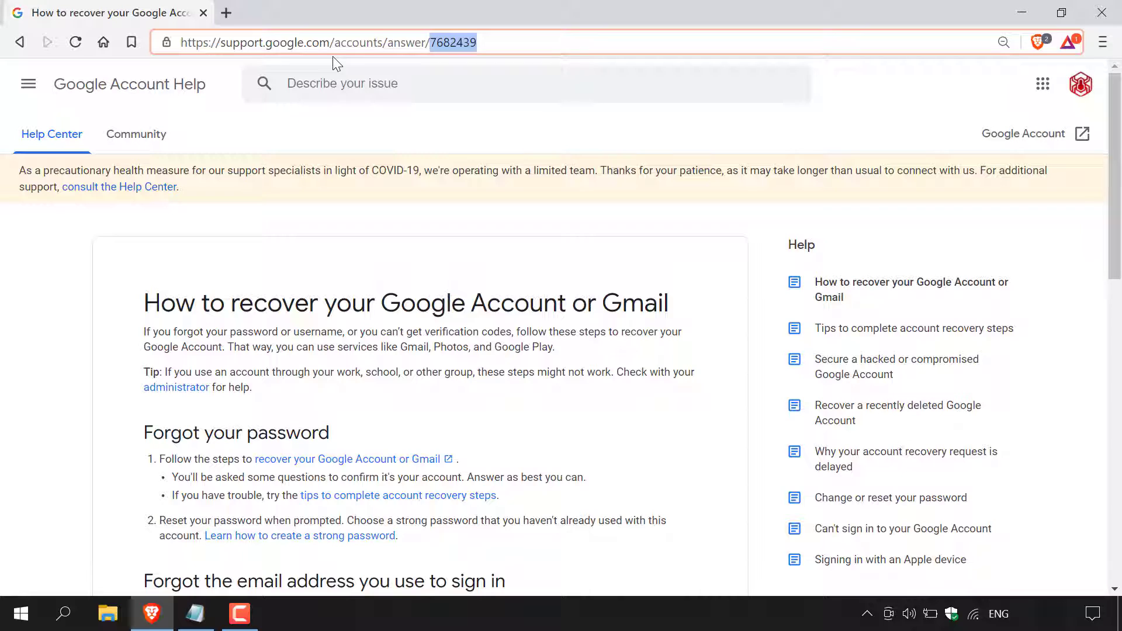
{"action": "mouse_move", "coordinate": [439, 65]}
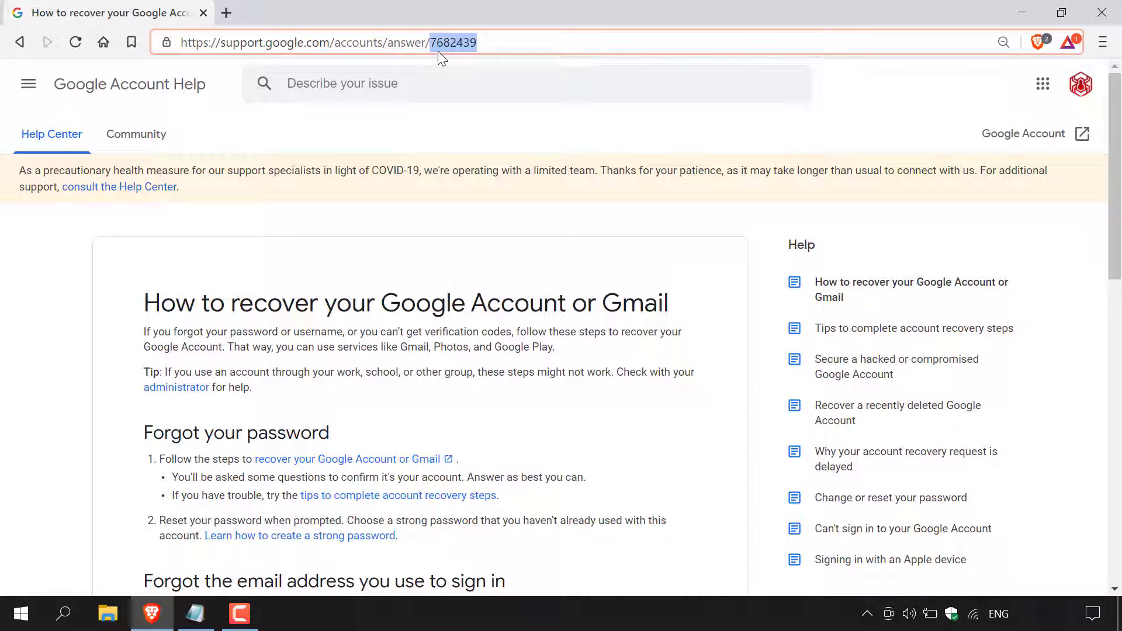
{"action": "mouse_move", "coordinate": [284, 134]}
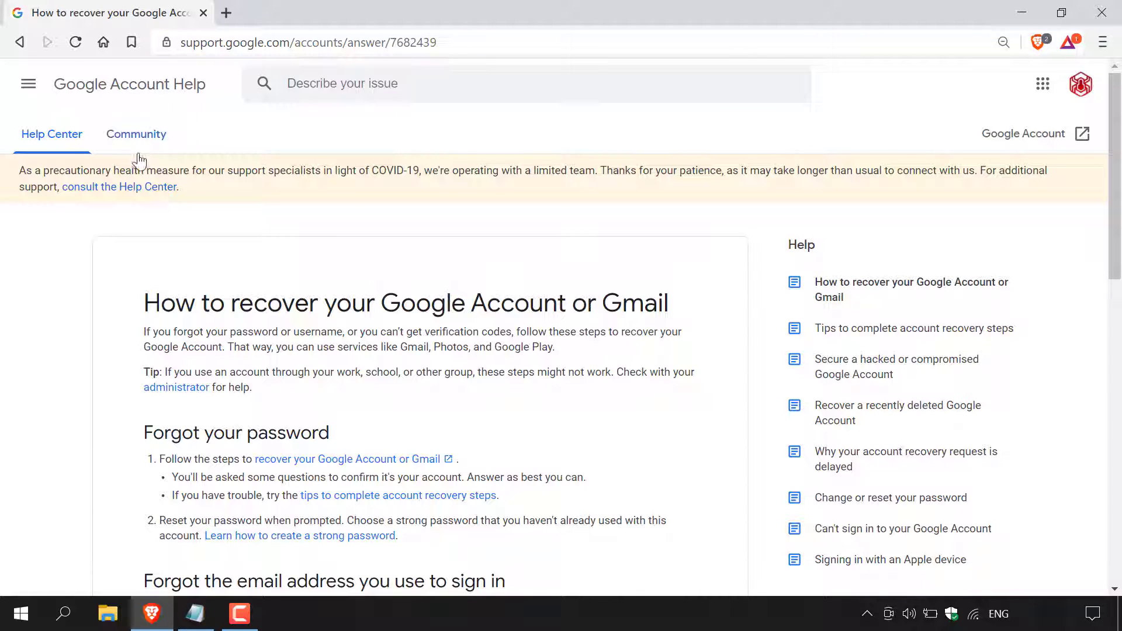
{"action": "mouse_move", "coordinate": [266, 267]}
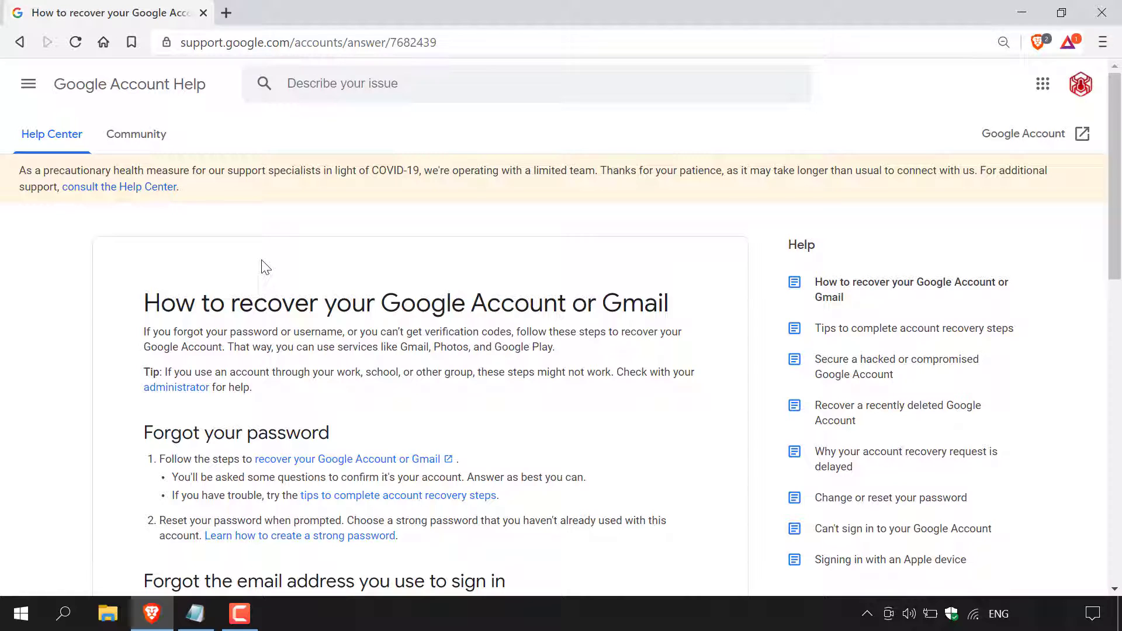
{"action": "mouse_move", "coordinate": [702, 312]}
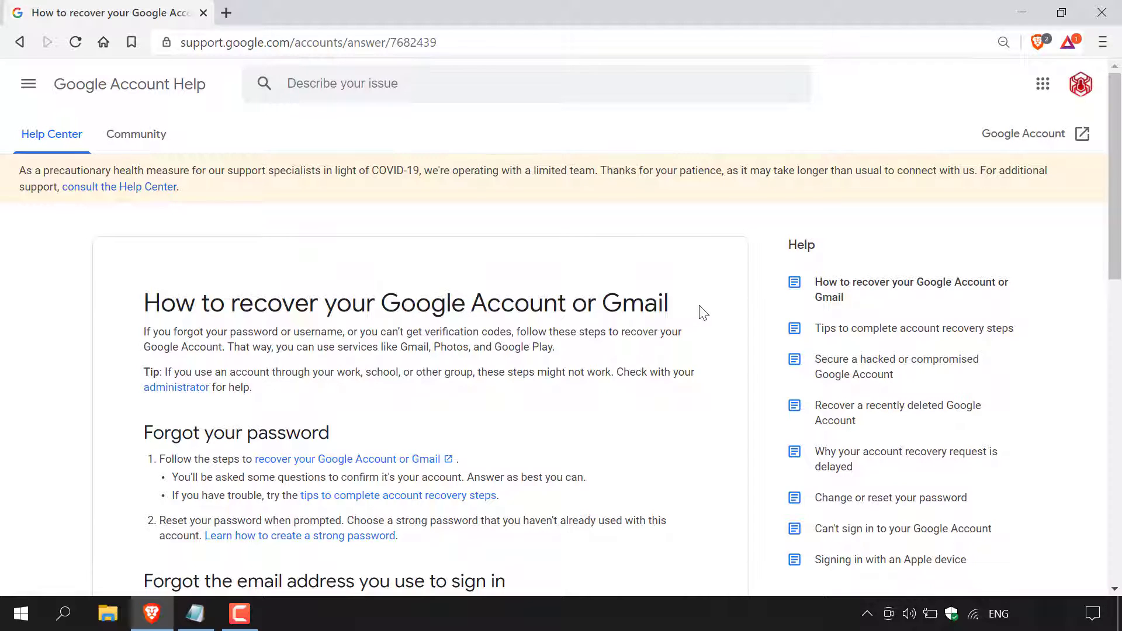
{"action": "mouse_move", "coordinate": [171, 351]}
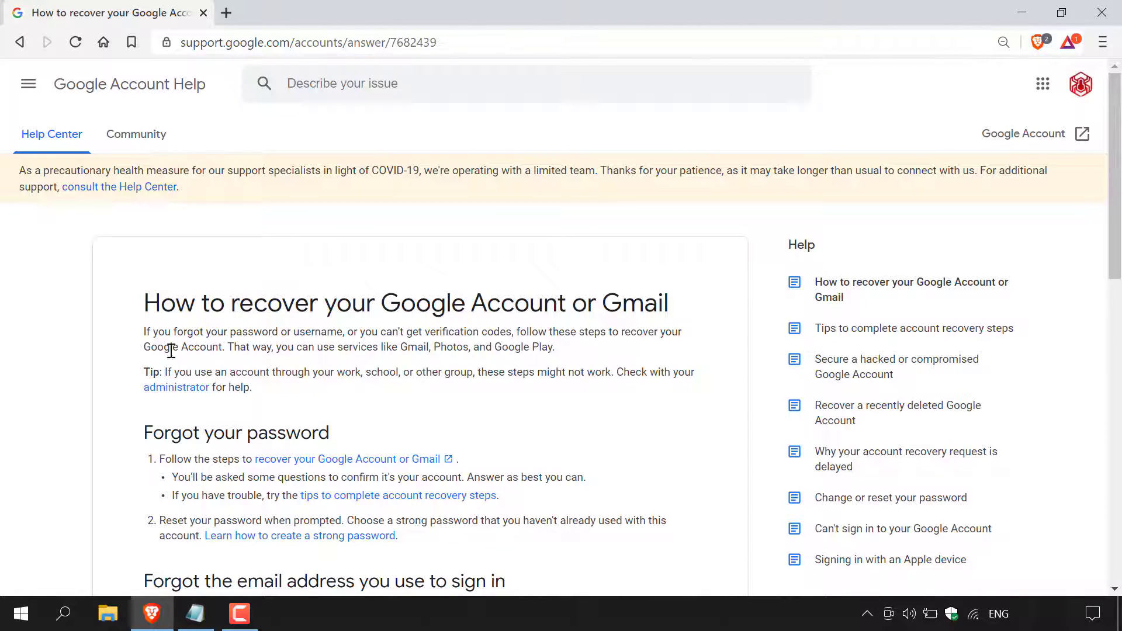
{"action": "mouse_move", "coordinate": [346, 351]}
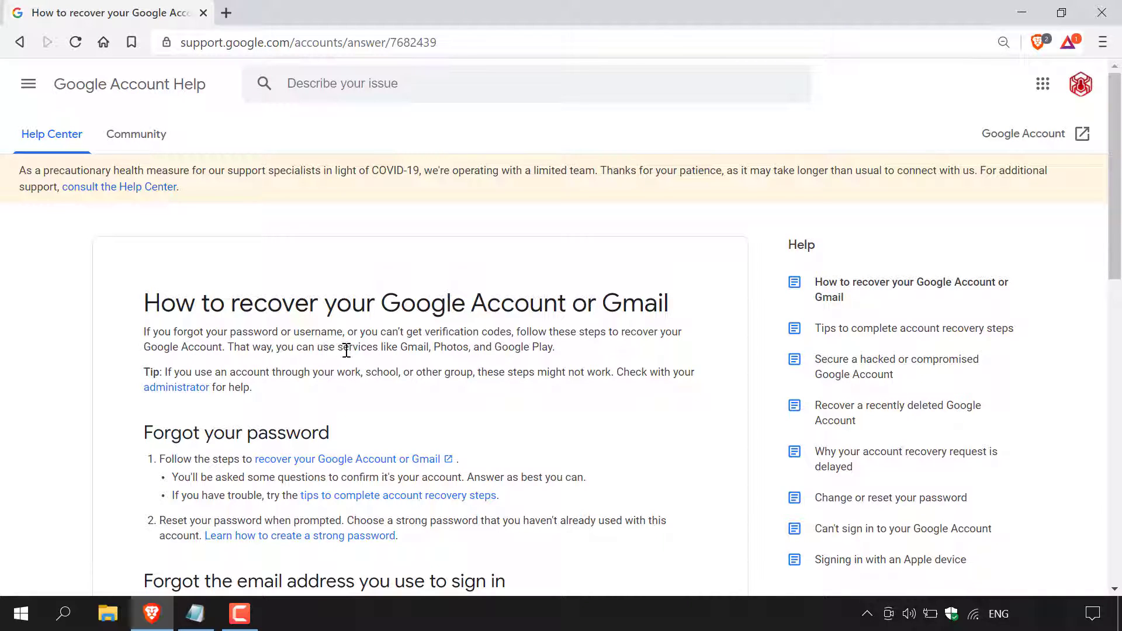
{"action": "mouse_move", "coordinate": [461, 347]}
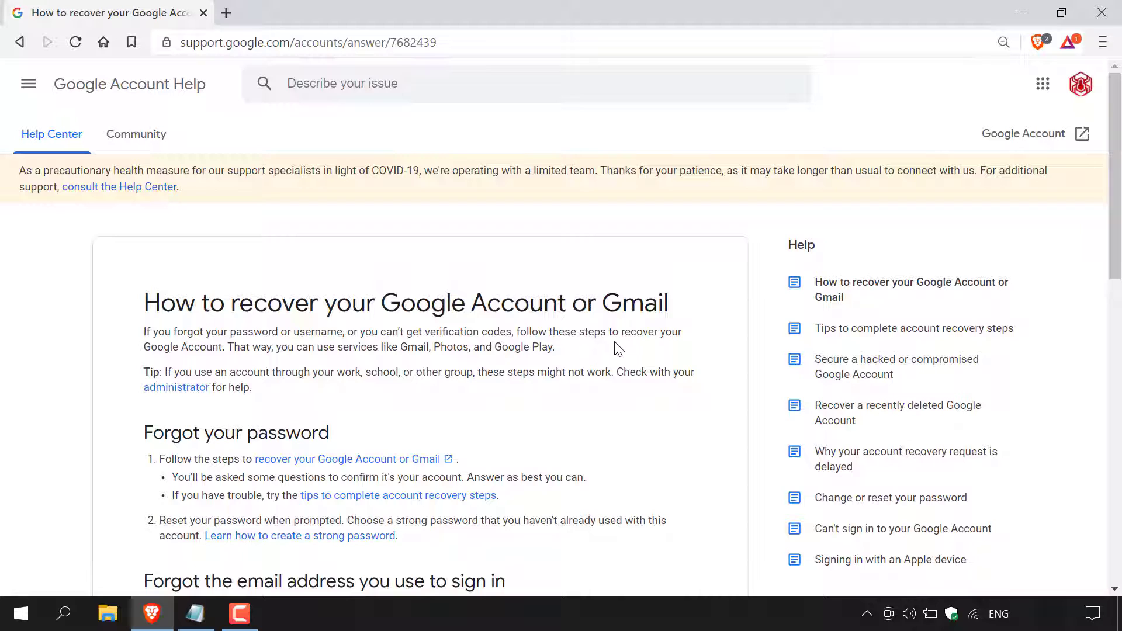
{"action": "mouse_move", "coordinate": [302, 368]}
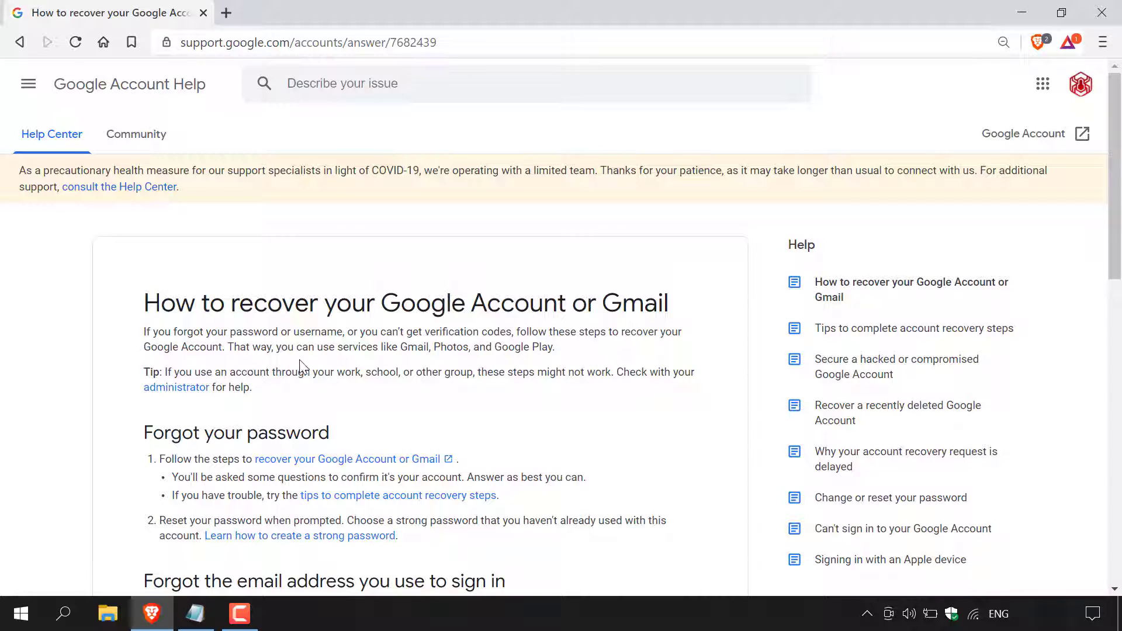
{"action": "mouse_move", "coordinate": [422, 367]}
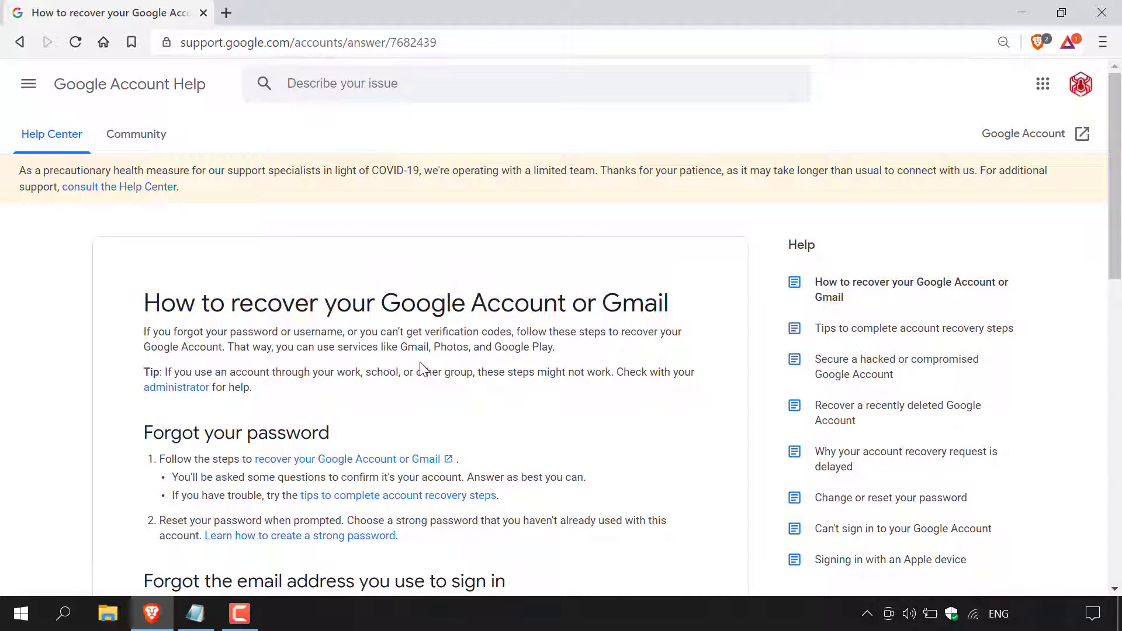
{"action": "mouse_move", "coordinate": [205, 387]}
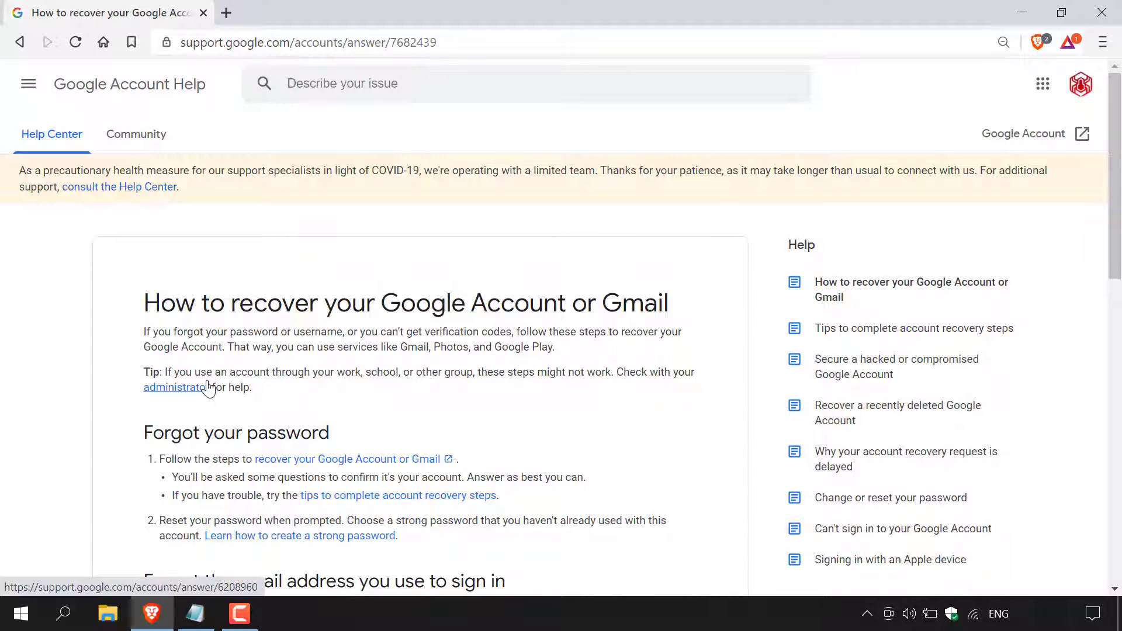
{"action": "mouse_move", "coordinate": [402, 399]}
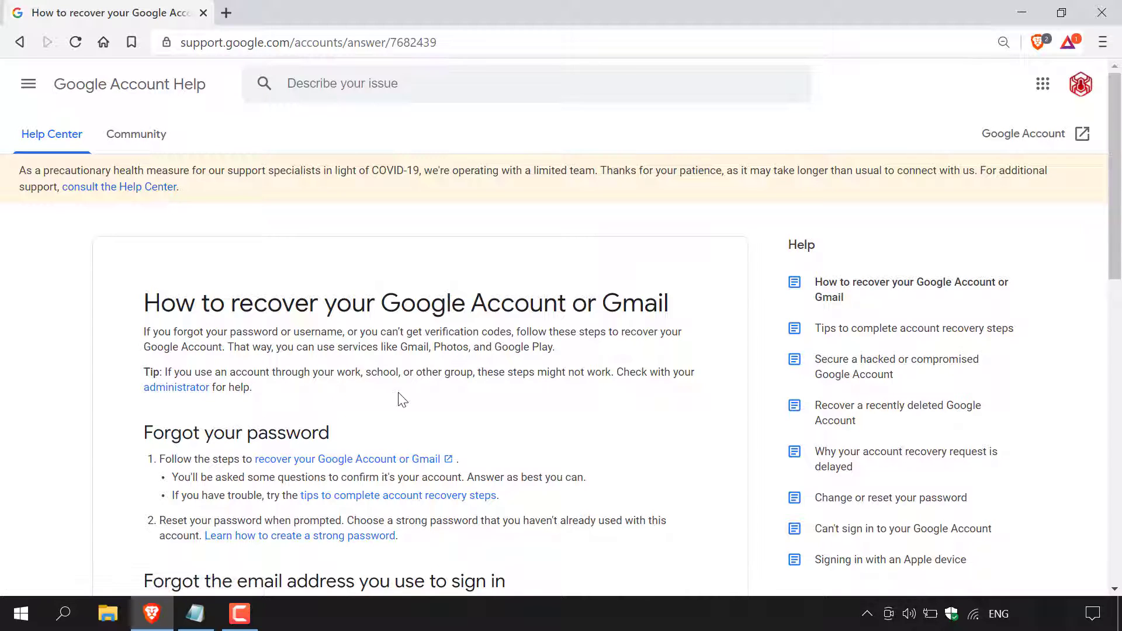
{"action": "mouse_move", "coordinate": [630, 399]}
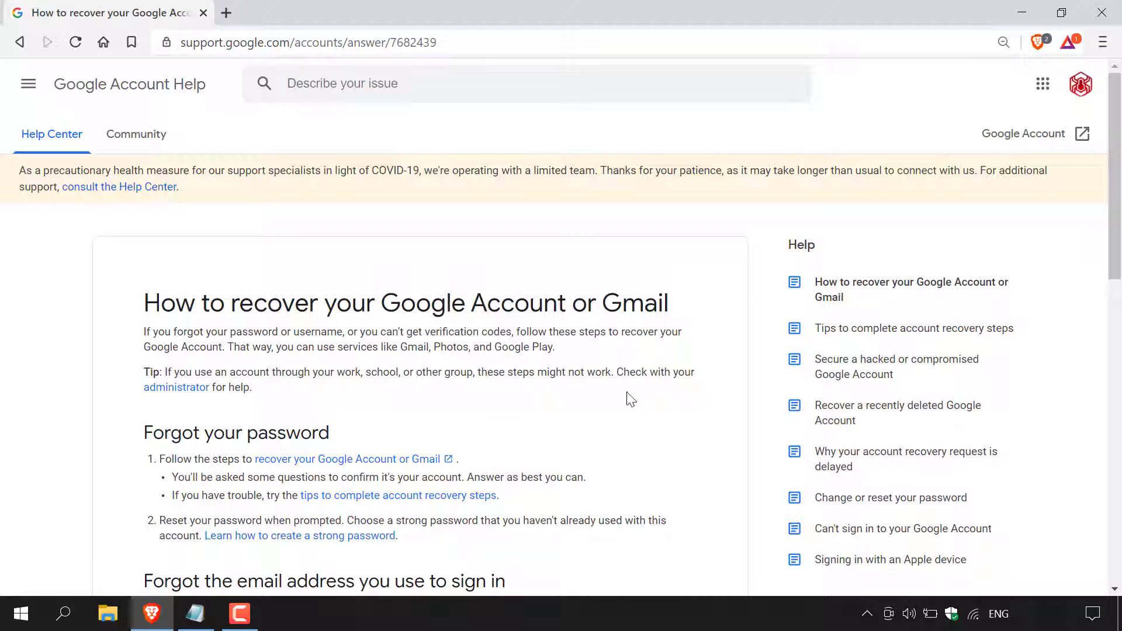
{"action": "mouse_move", "coordinate": [316, 424]}
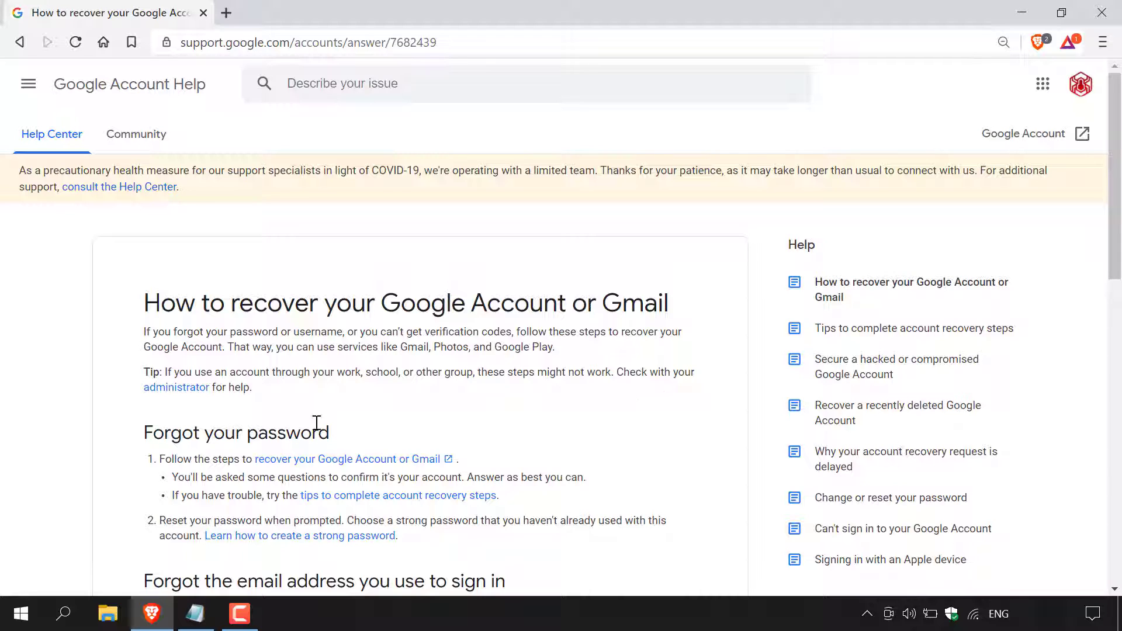
{"action": "mouse_move", "coordinate": [278, 415]}
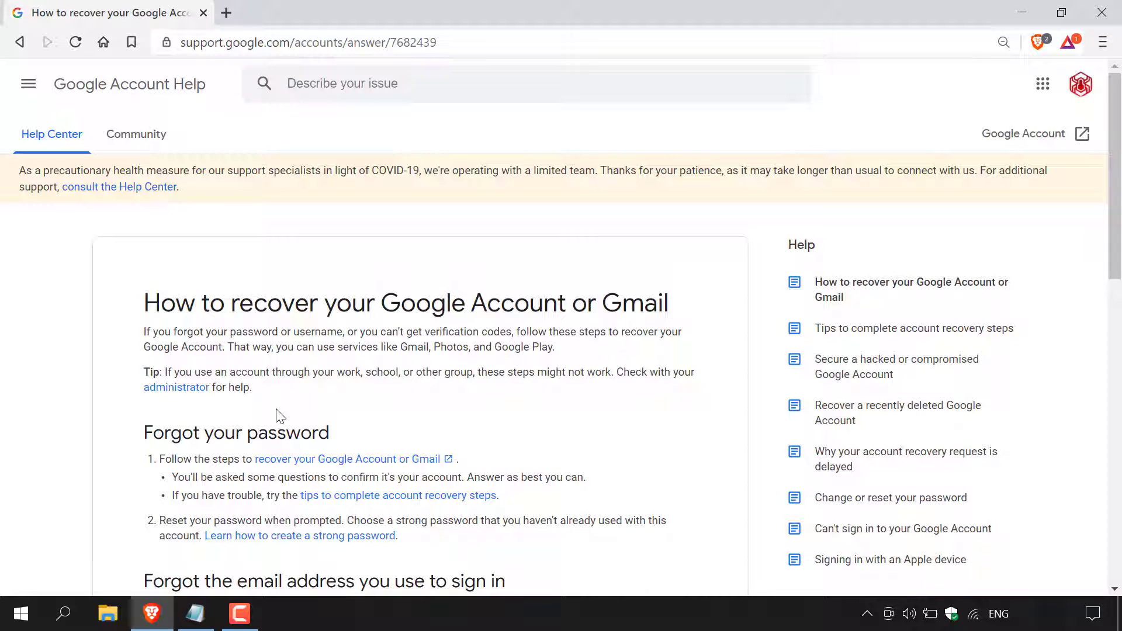
{"action": "mouse_move", "coordinate": [458, 582]}
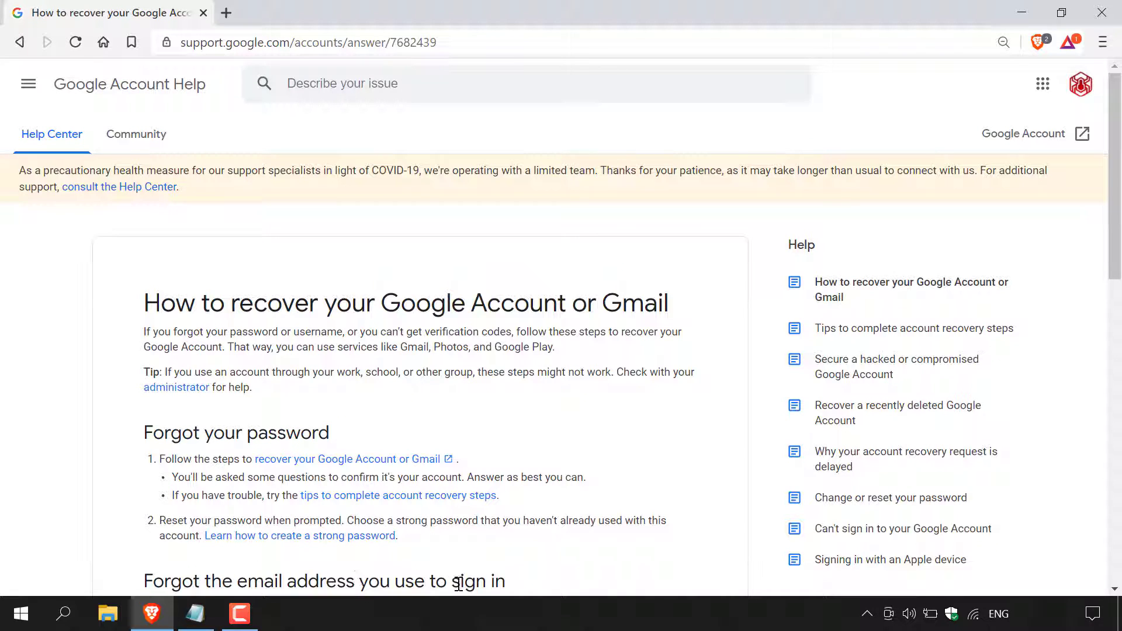
{"action": "scroll", "scroll_direction": "down", "scroll_amount": 3}
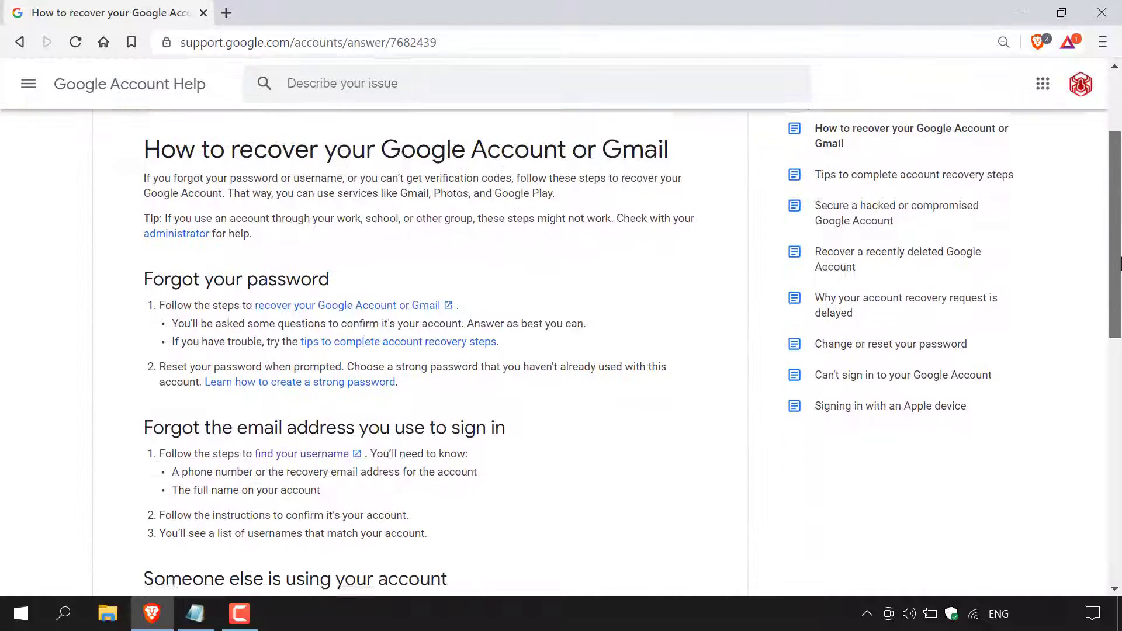
{"action": "scroll", "scroll_direction": "down", "scroll_amount": 3}
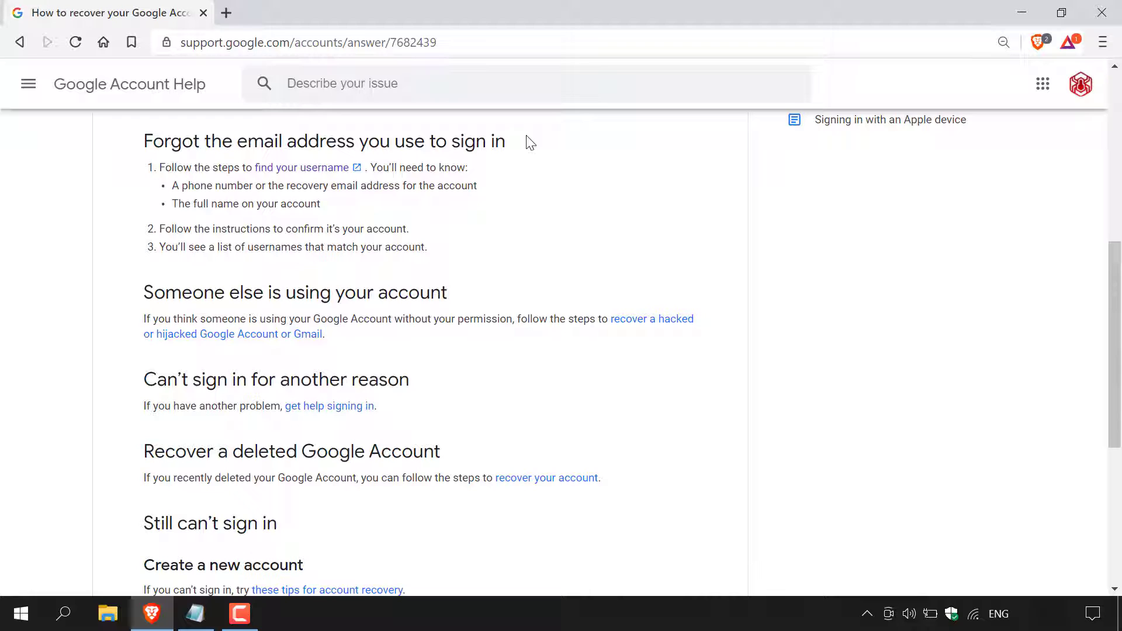
{"action": "mouse_move", "coordinate": [196, 184]}
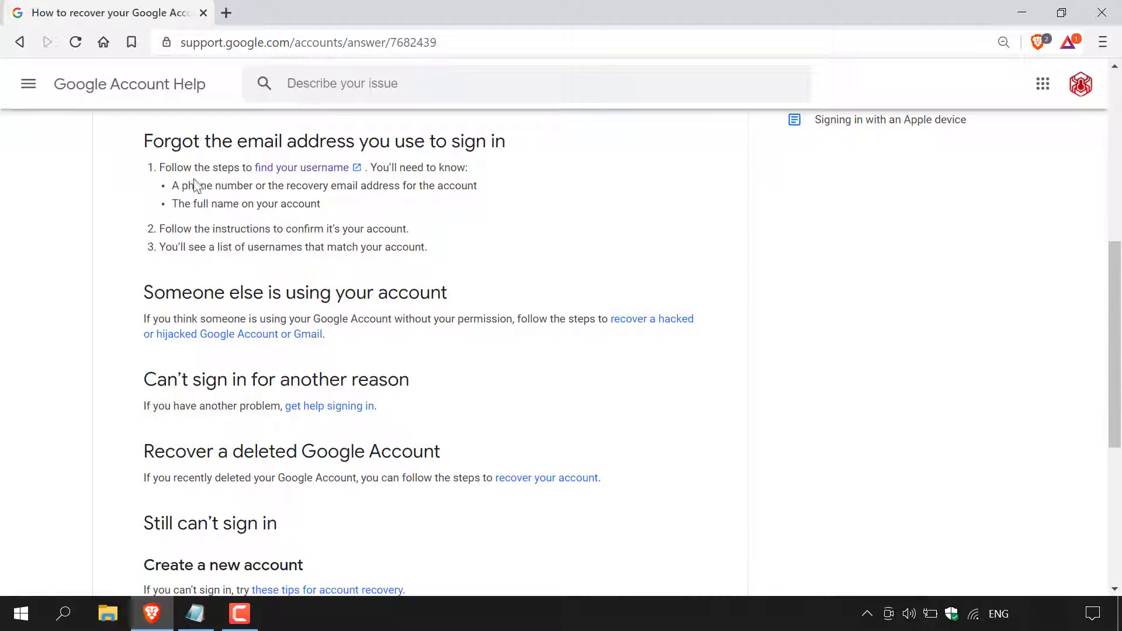
{"action": "mouse_move", "coordinate": [354, 186]}
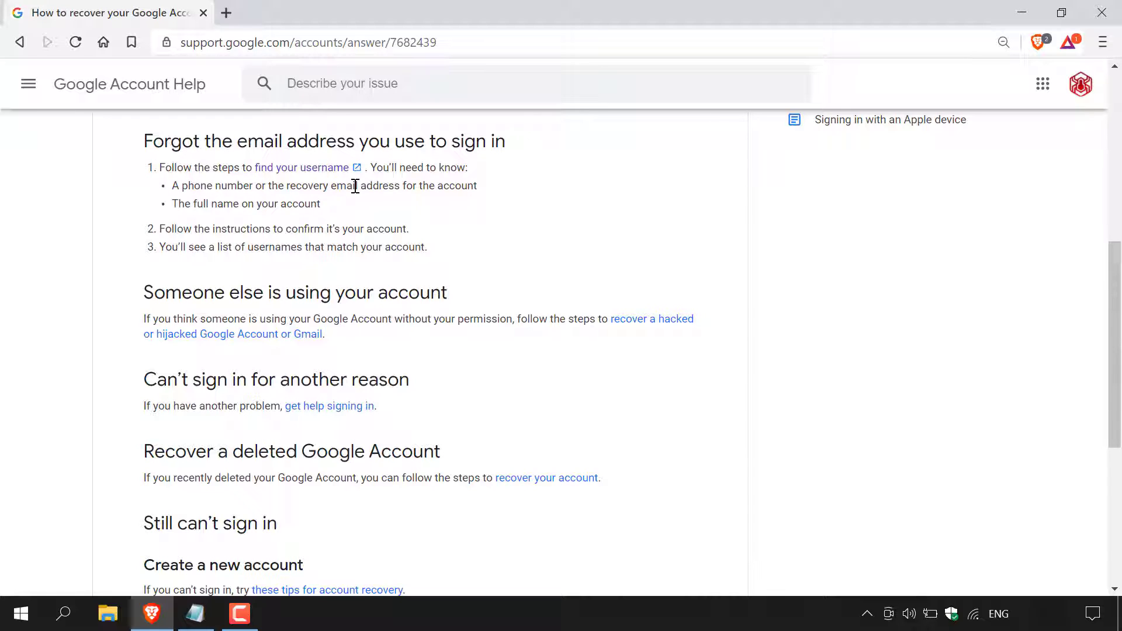
{"action": "mouse_move", "coordinate": [321, 199]}
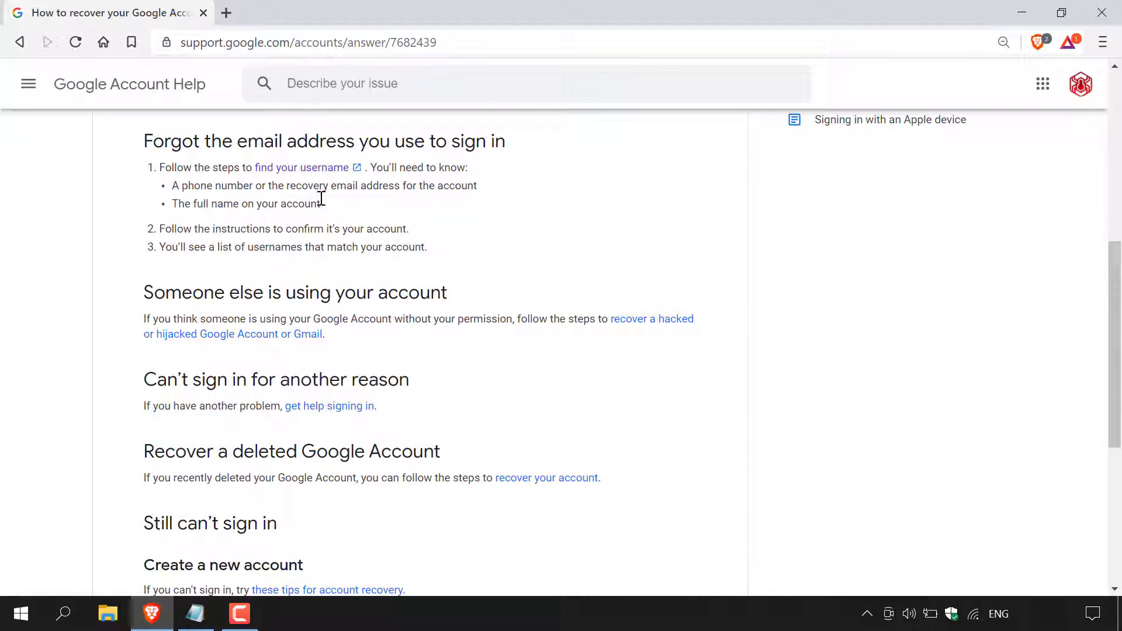
{"action": "mouse_move", "coordinate": [463, 208]}
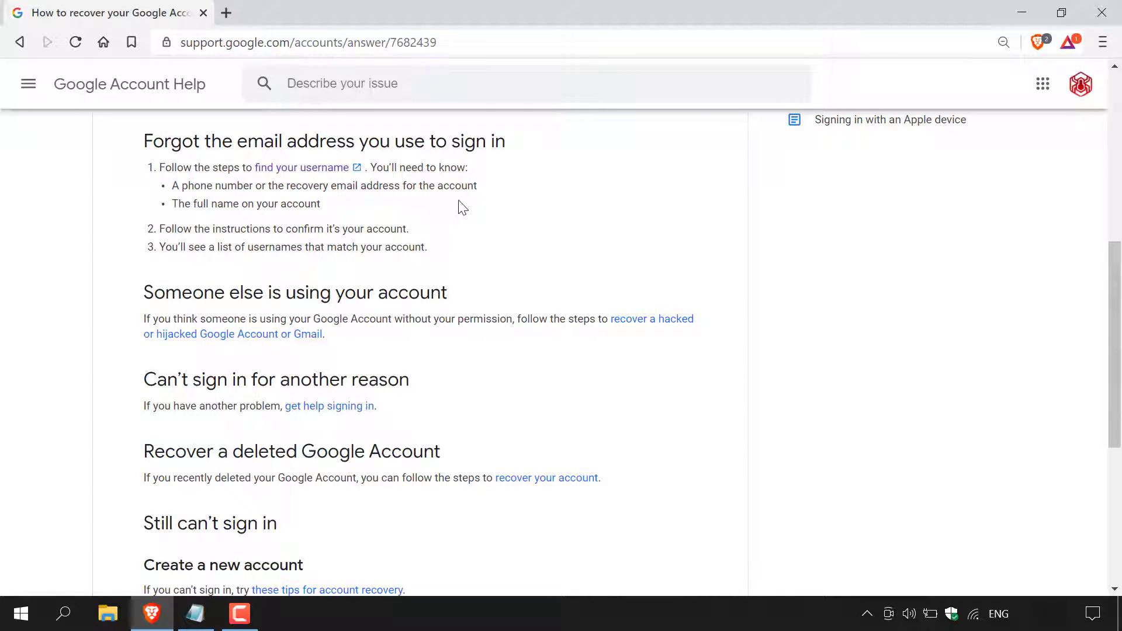
{"action": "mouse_move", "coordinate": [350, 229]}
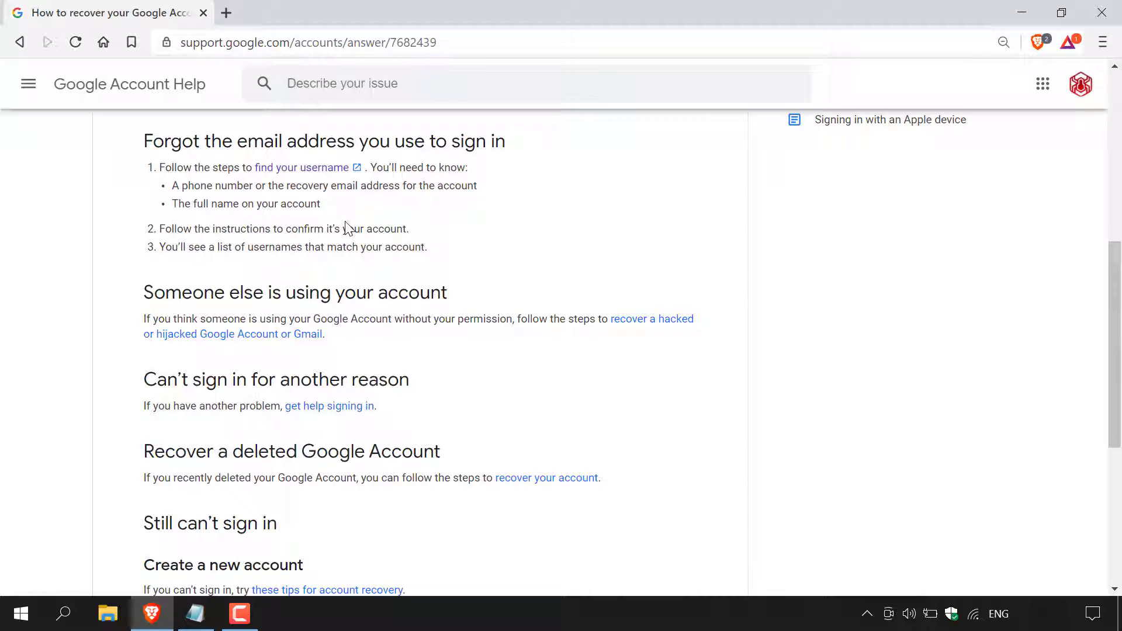
{"action": "mouse_move", "coordinate": [260, 234]}
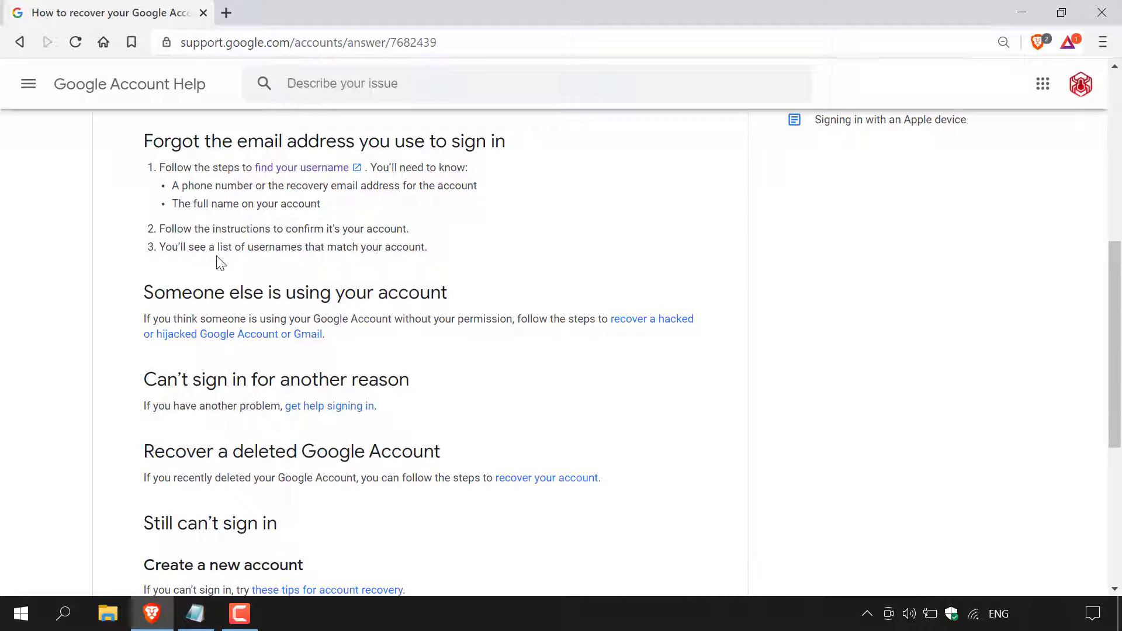
{"action": "mouse_move", "coordinate": [325, 270]}
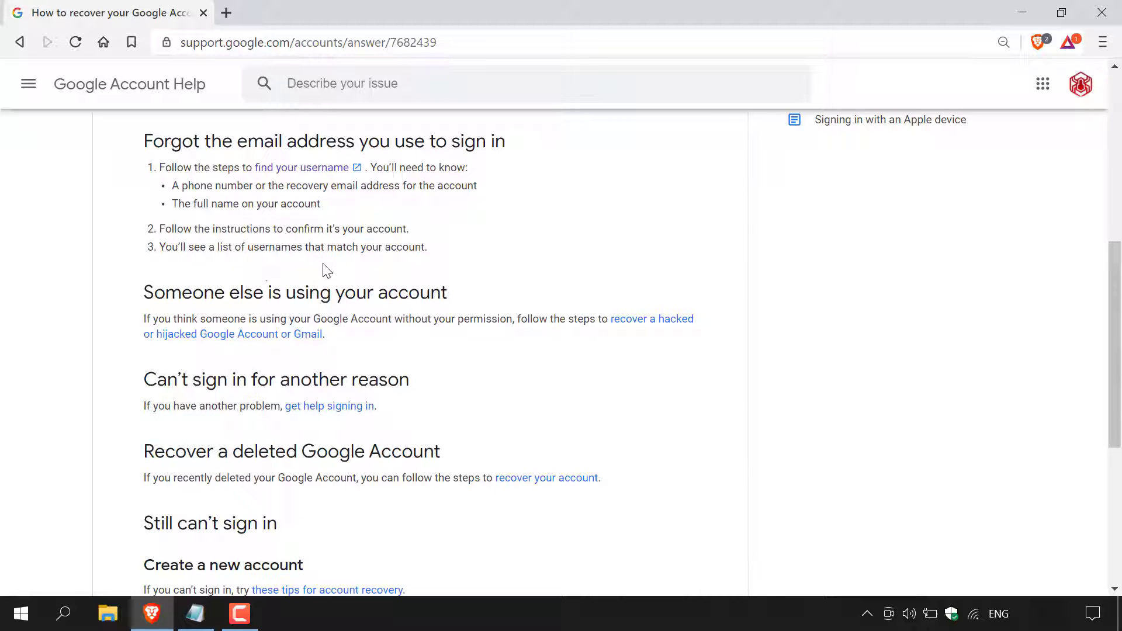
{"action": "mouse_move", "coordinate": [484, 274]}
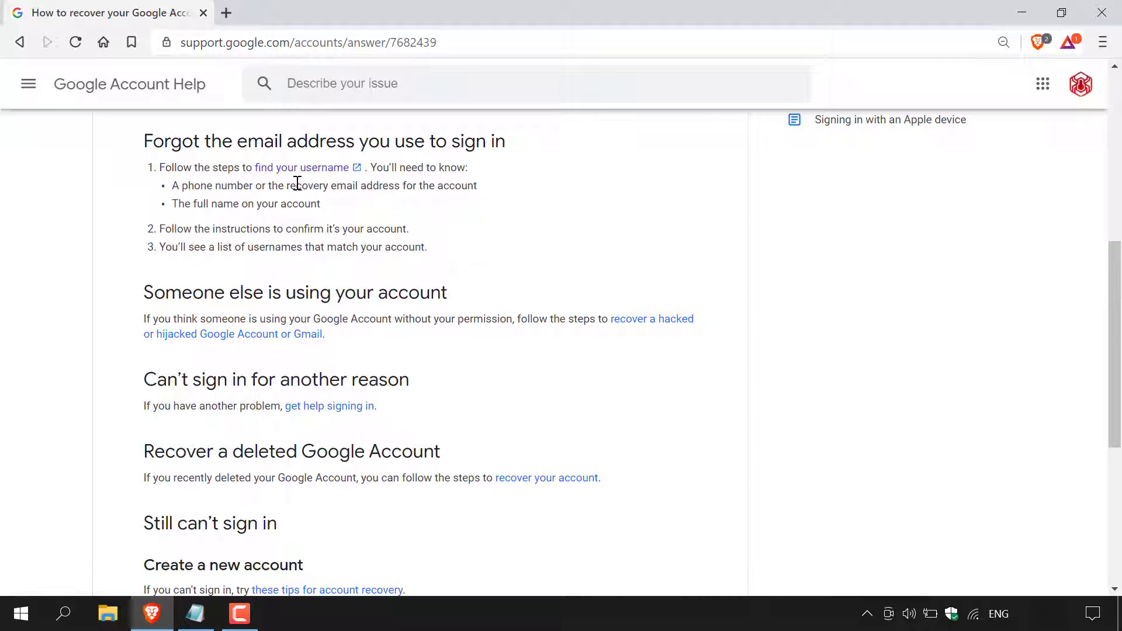
{"action": "mouse_move", "coordinate": [318, 173]}
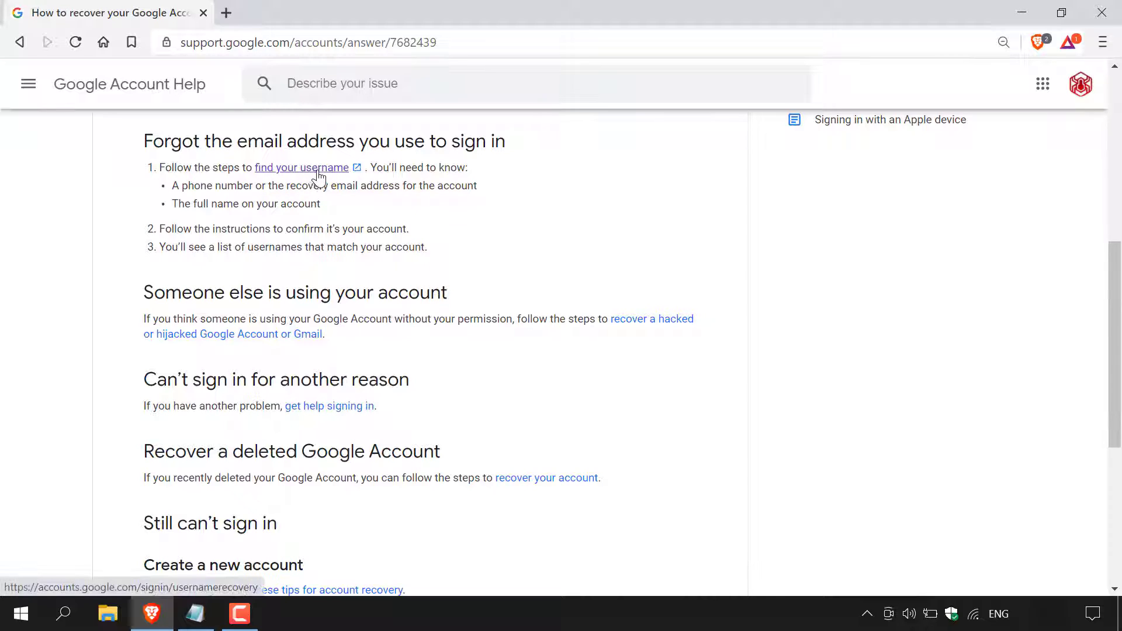
{"action": "left_click", "coordinate": [302, 169]}
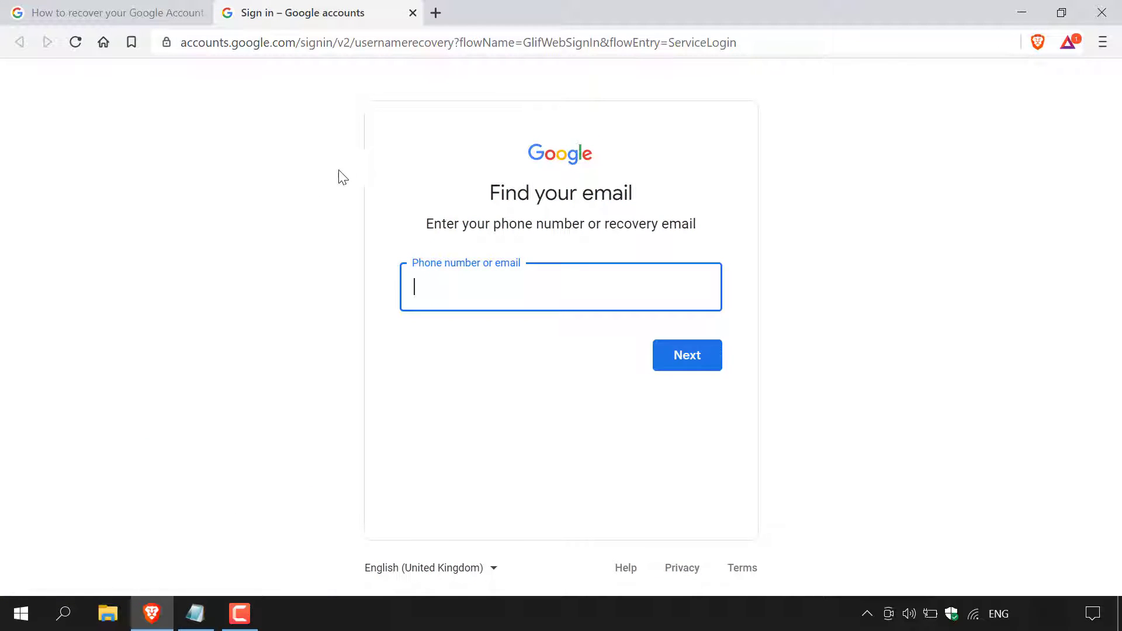
{"action": "mouse_move", "coordinate": [552, 241]}
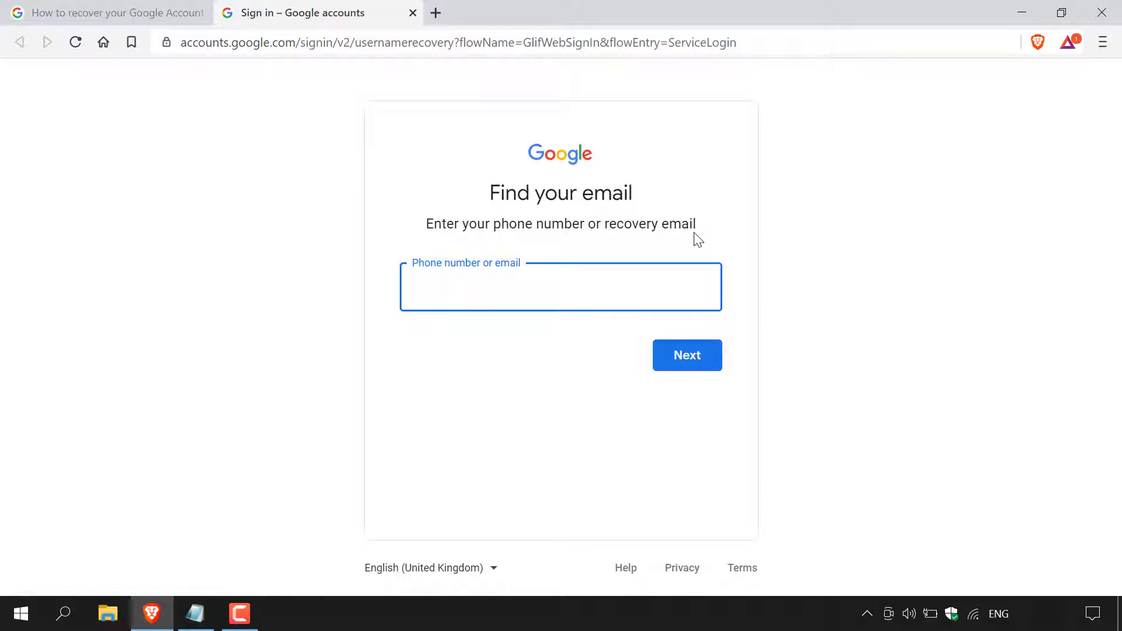
- Enter the recovery Gmail address in the 'Phone number or email' field
{"action": "left_click", "coordinate": [560, 287]}
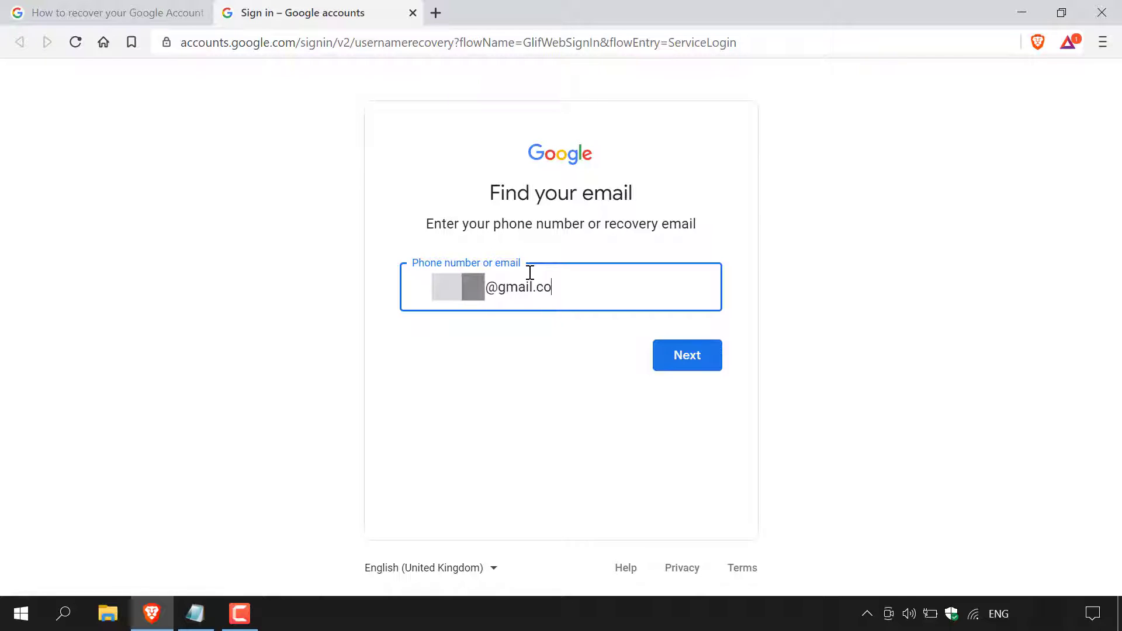
{"action": "type", "text": "m"}
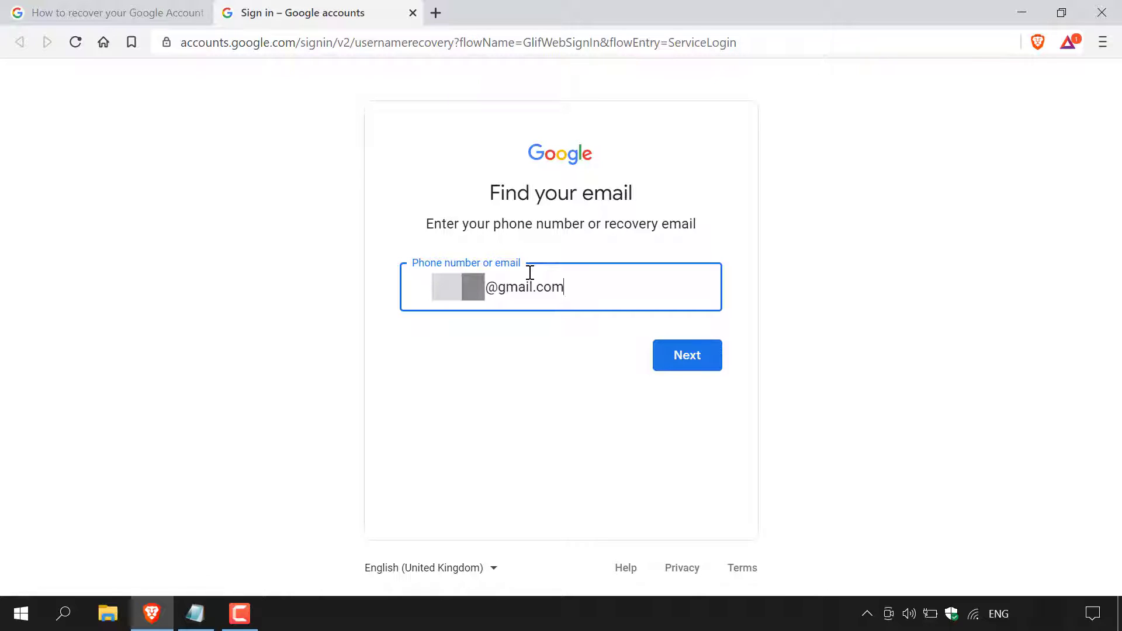
- Submit the recovery email and enter the account holder's first and last name
{"action": "left_click", "coordinate": [687, 356]}
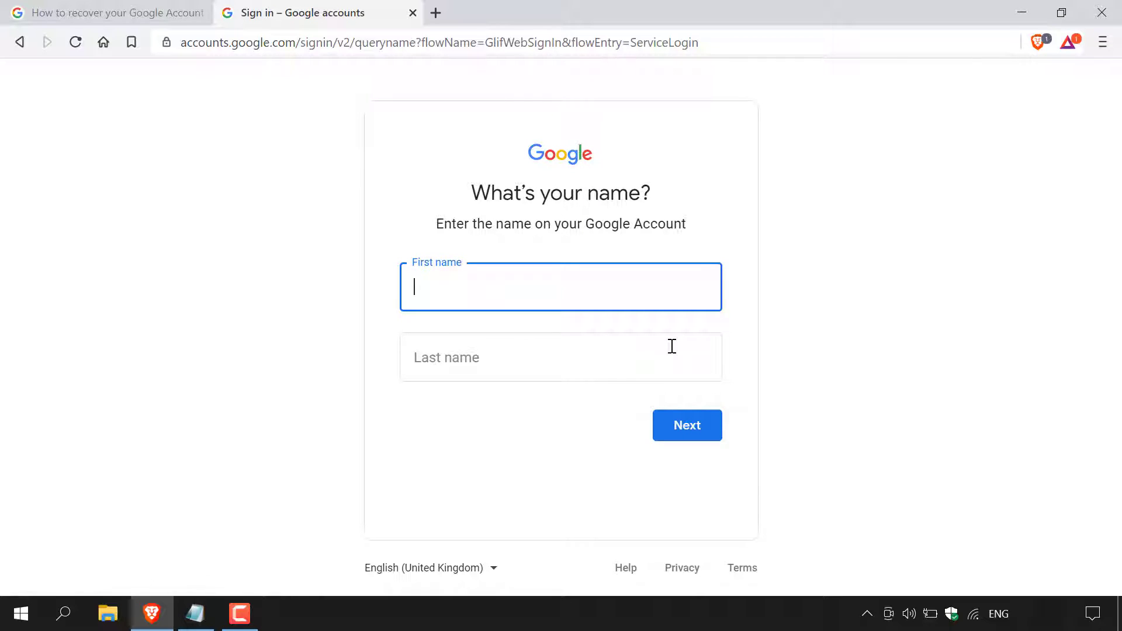
{"action": "mouse_move", "coordinate": [539, 353]}
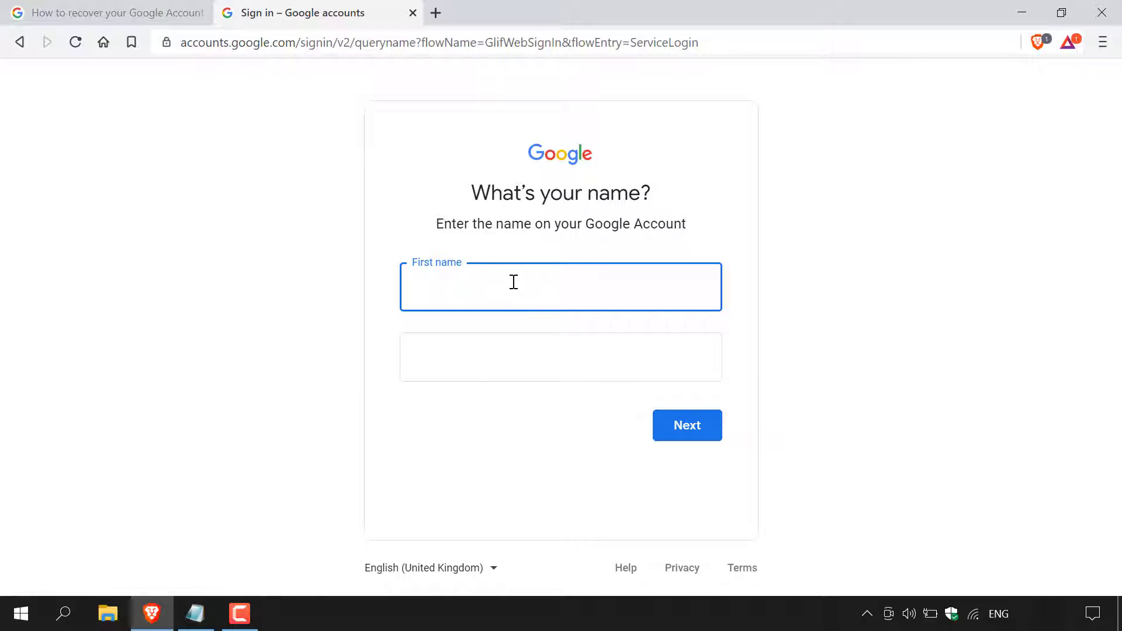
{"action": "left_click", "coordinate": [560, 358]}
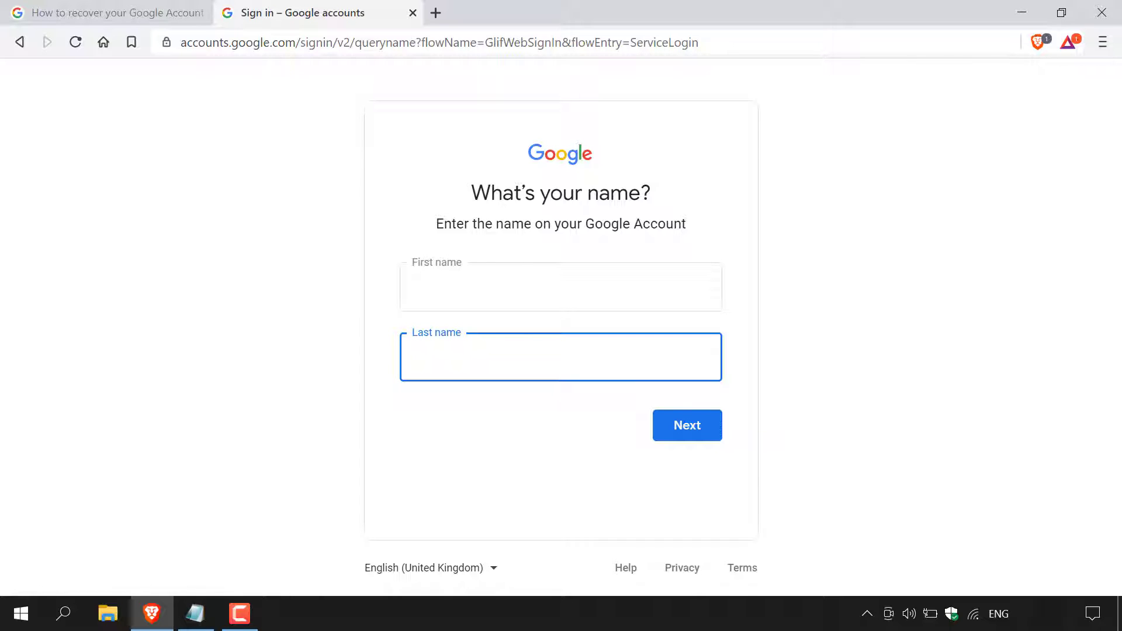
{"action": "left_click", "coordinate": [688, 426]}
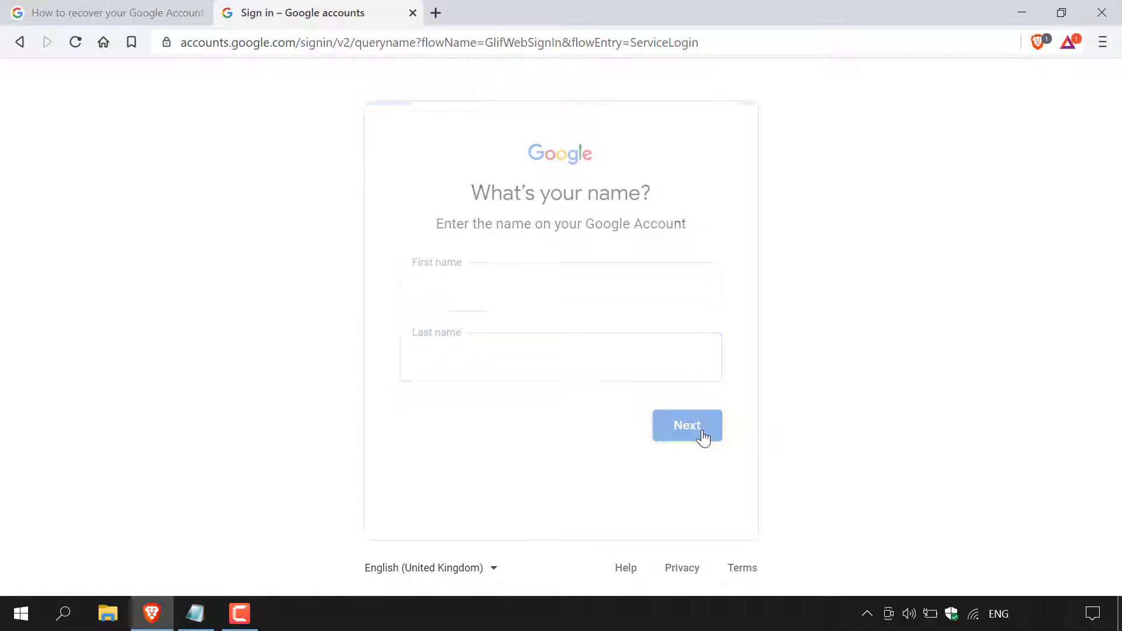
- Submit the name and request a verification code to the recovery Gmail address
{"action": "left_click", "coordinate": [688, 425]}
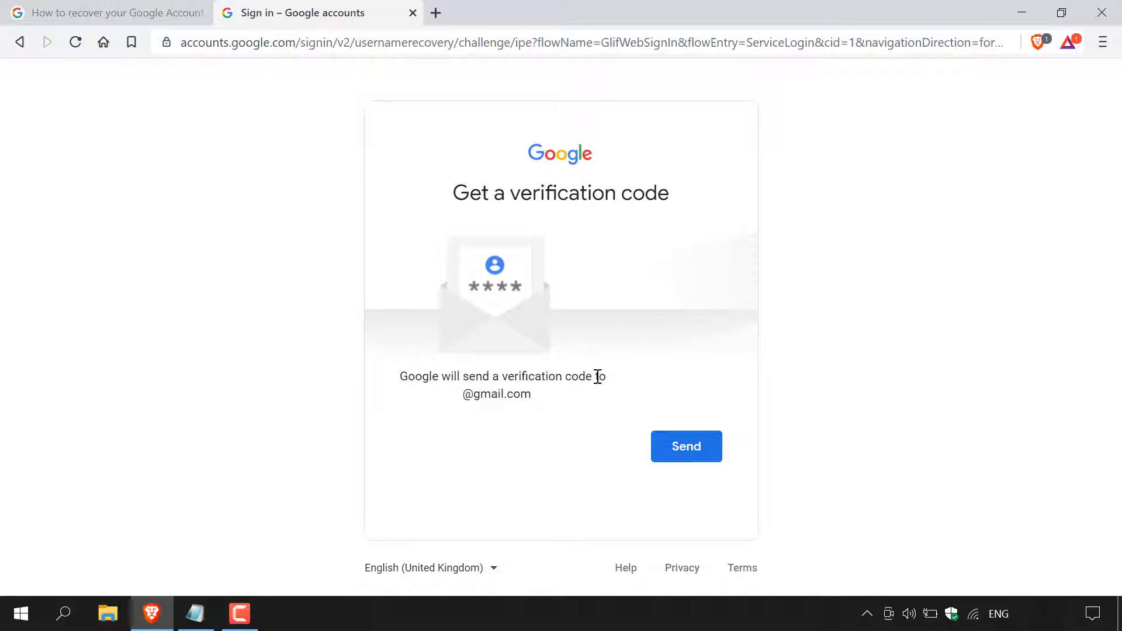
{"action": "mouse_move", "coordinate": [467, 428]}
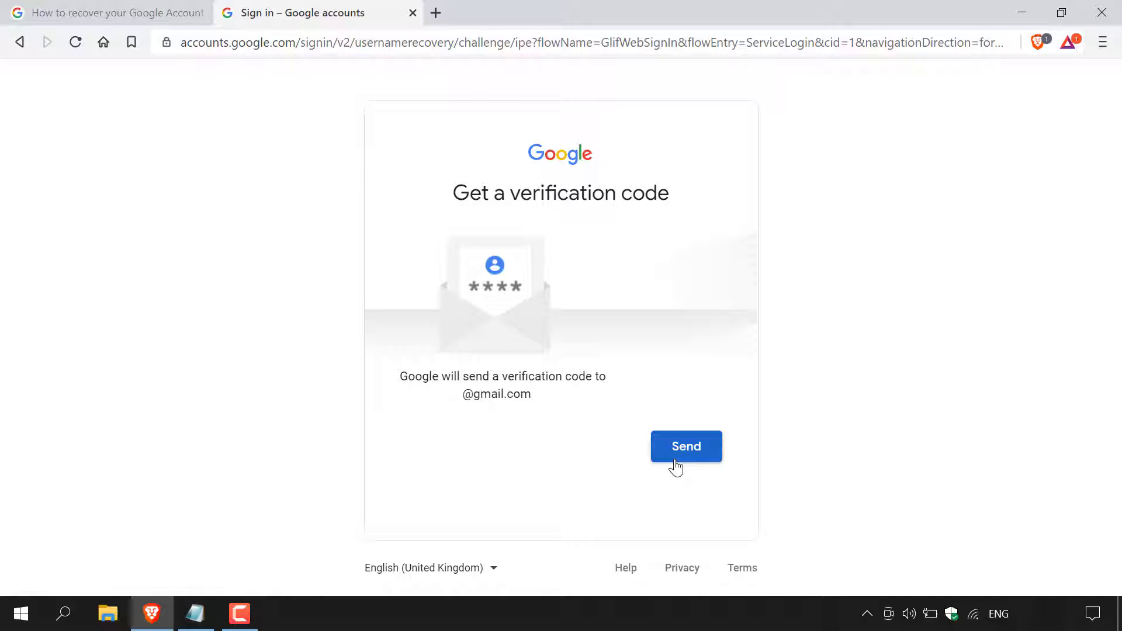
{"action": "left_click", "coordinate": [686, 447]}
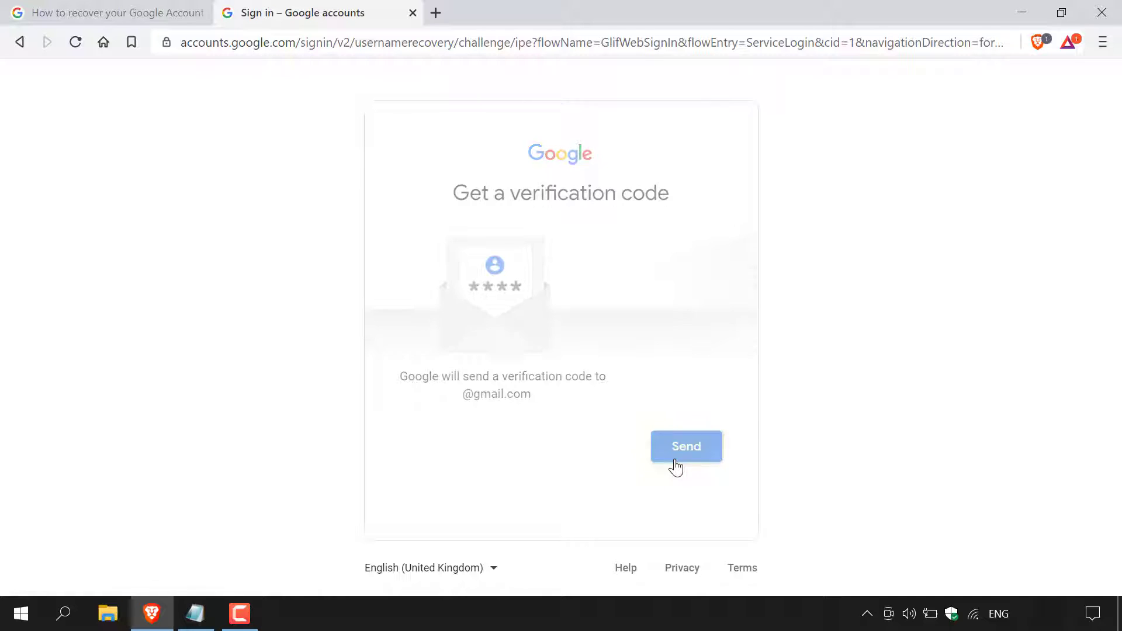
{"action": "left_click", "coordinate": [686, 446]}
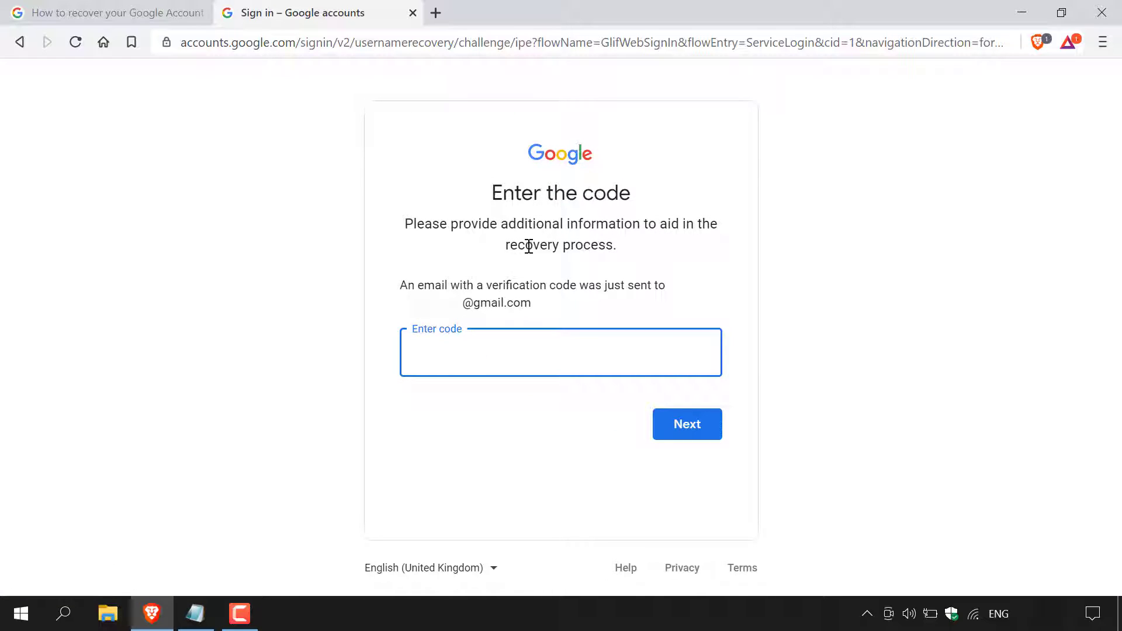
{"action": "left_click", "coordinate": [560, 353]}
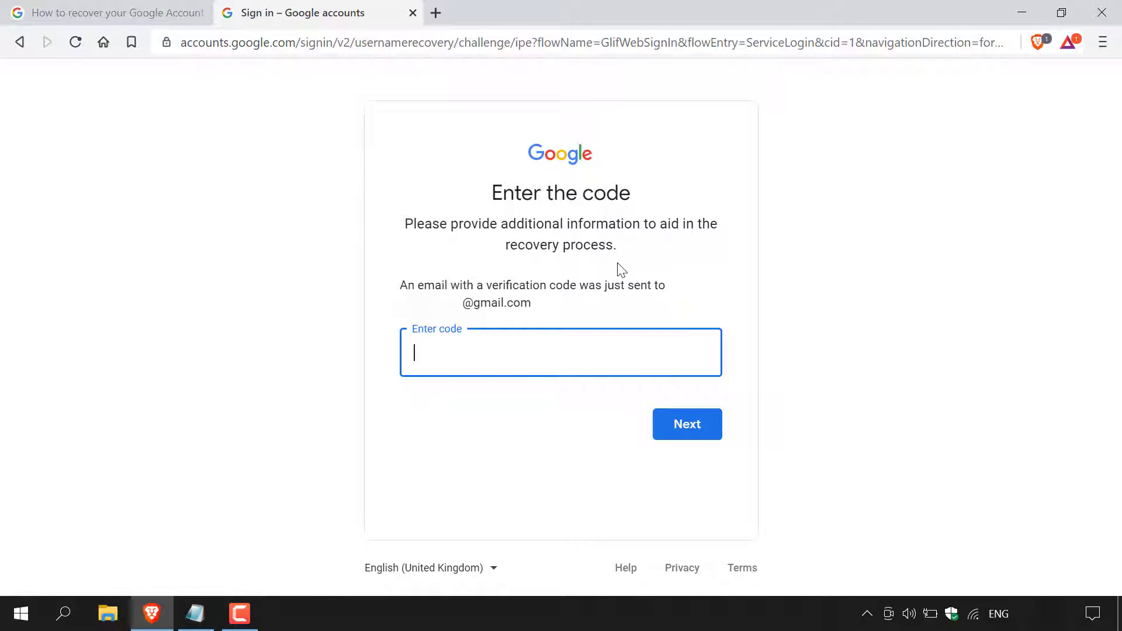
{"action": "mouse_move", "coordinate": [604, 290]}
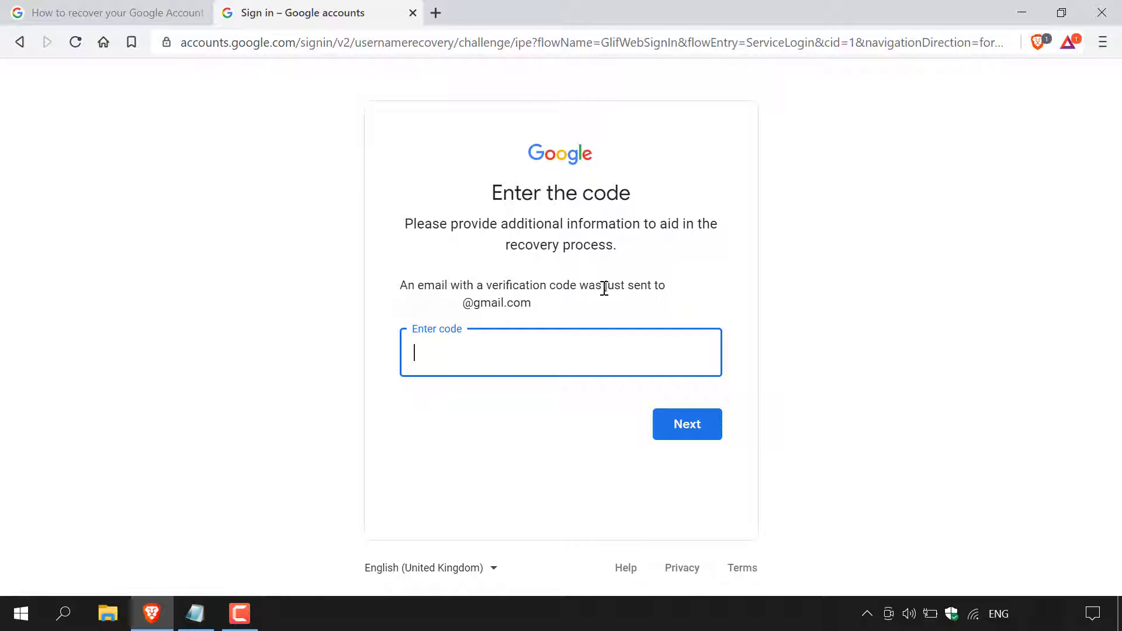
{"action": "mouse_move", "coordinate": [521, 318]}
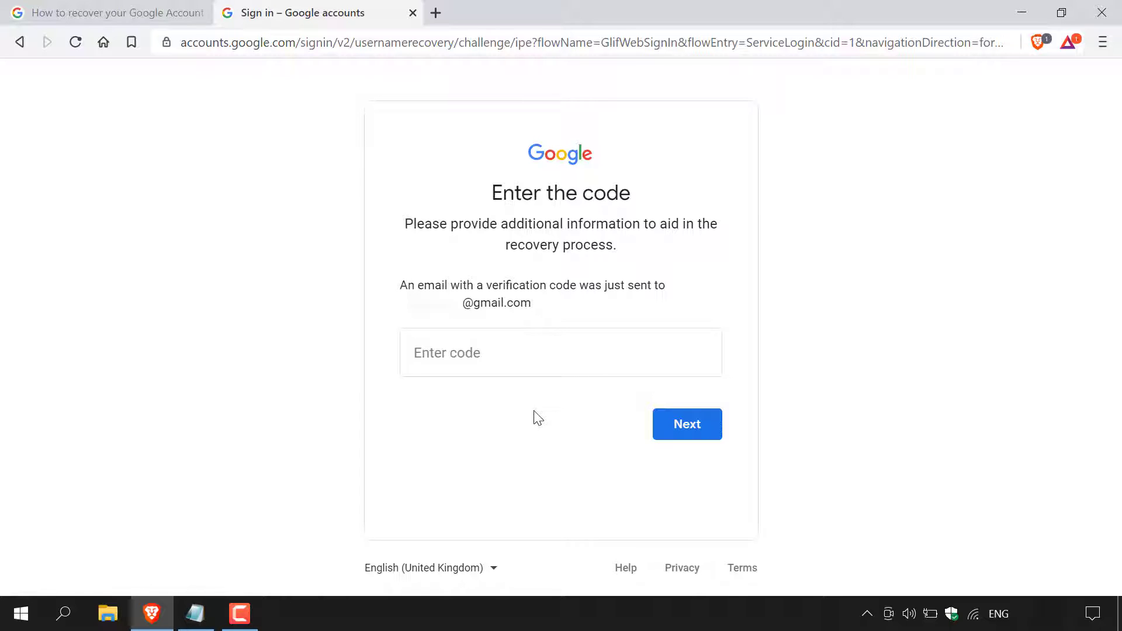
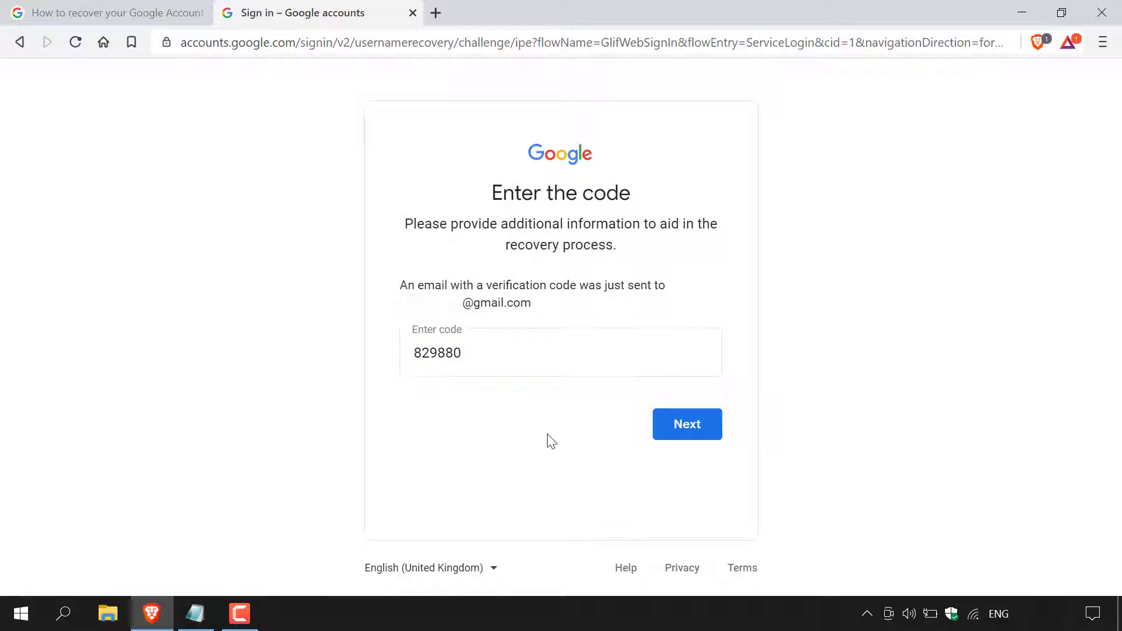
{"action": "left_click", "coordinate": [688, 425]}
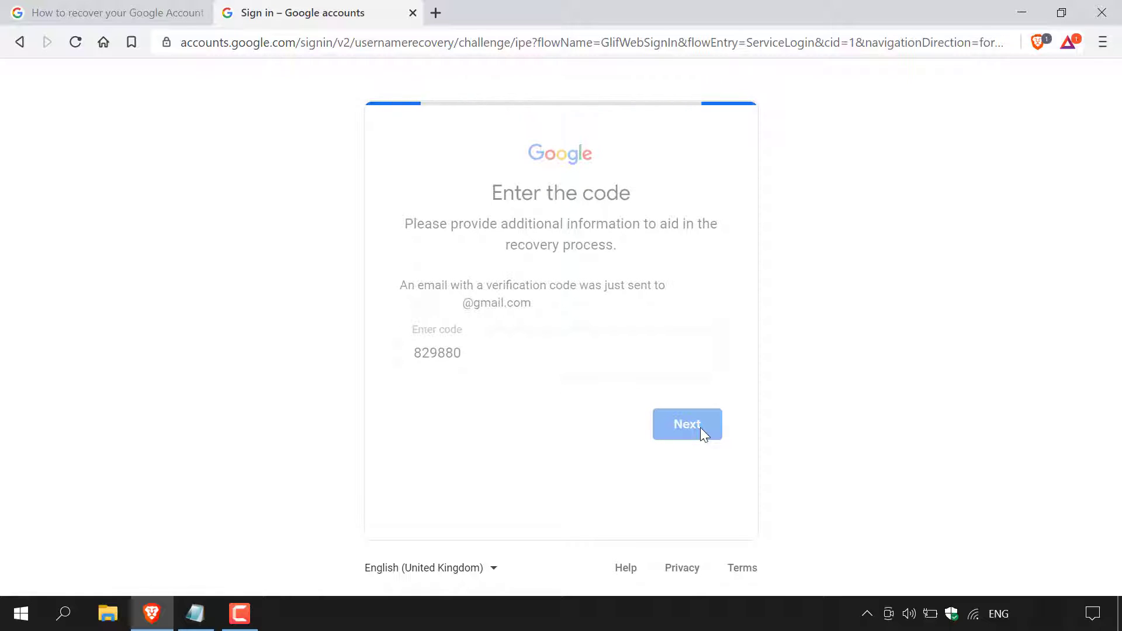
- Choose the recovered Gmail account, confirm its password, and land signed in on the Google Account home page
{"action": "left_click", "coordinate": [687, 425]}
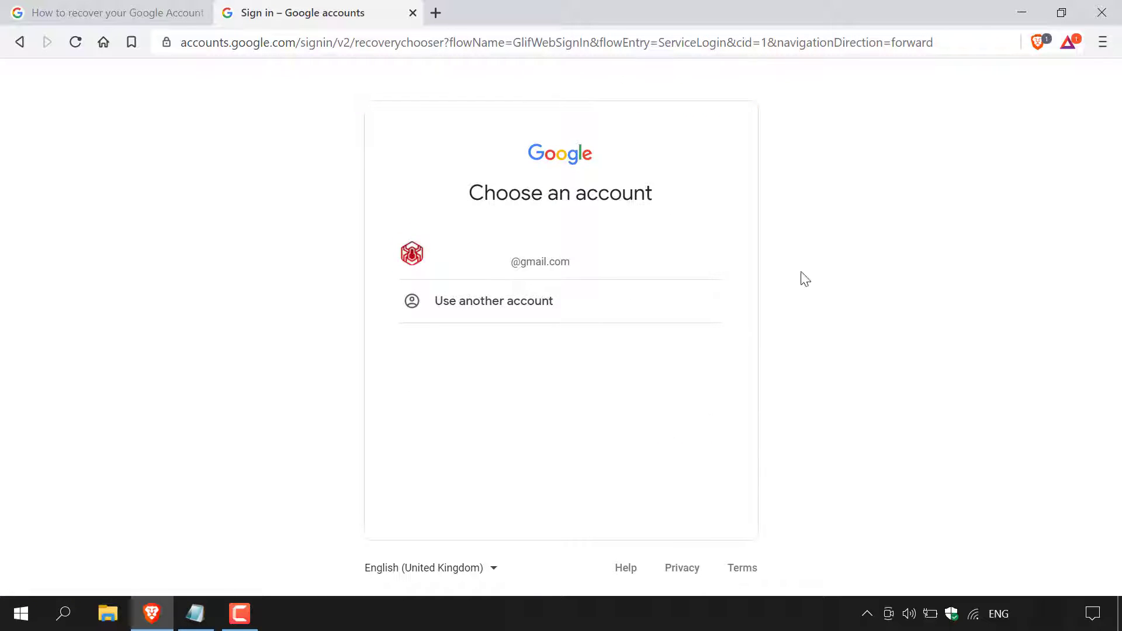
{"action": "mouse_move", "coordinate": [689, 269]}
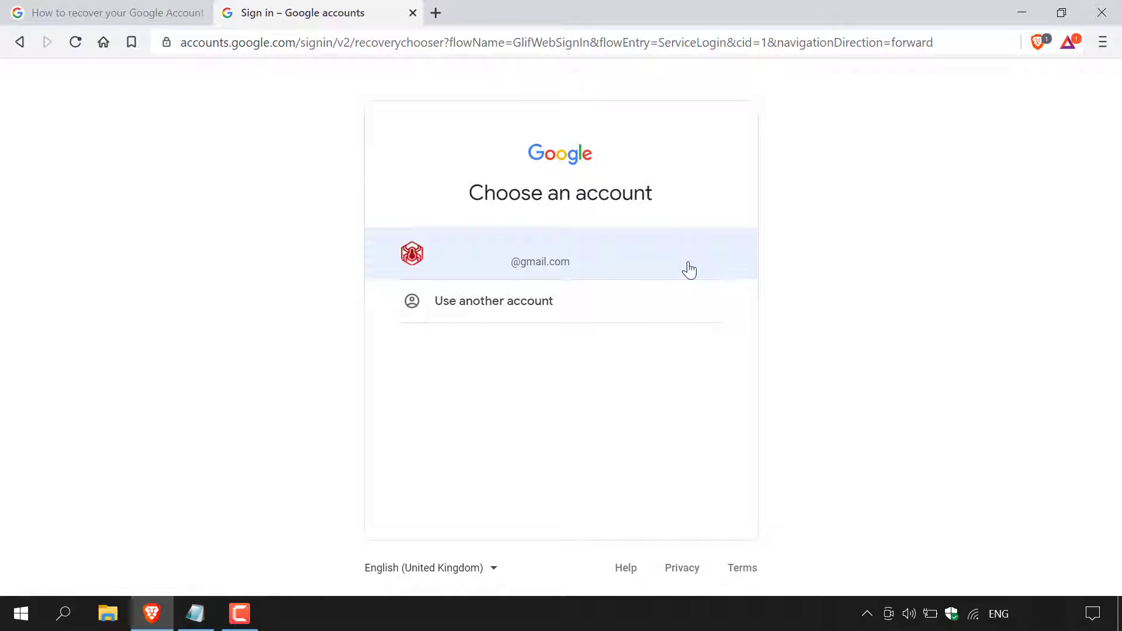
{"action": "left_click", "coordinate": [540, 262]}
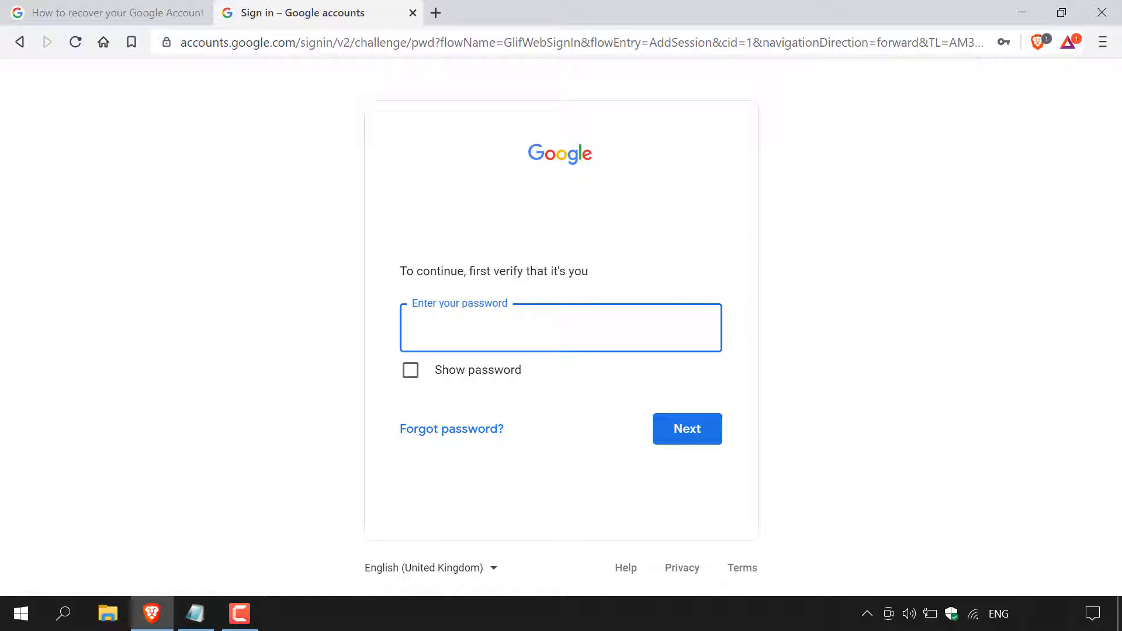
{"action": "left_click", "coordinate": [688, 429]}
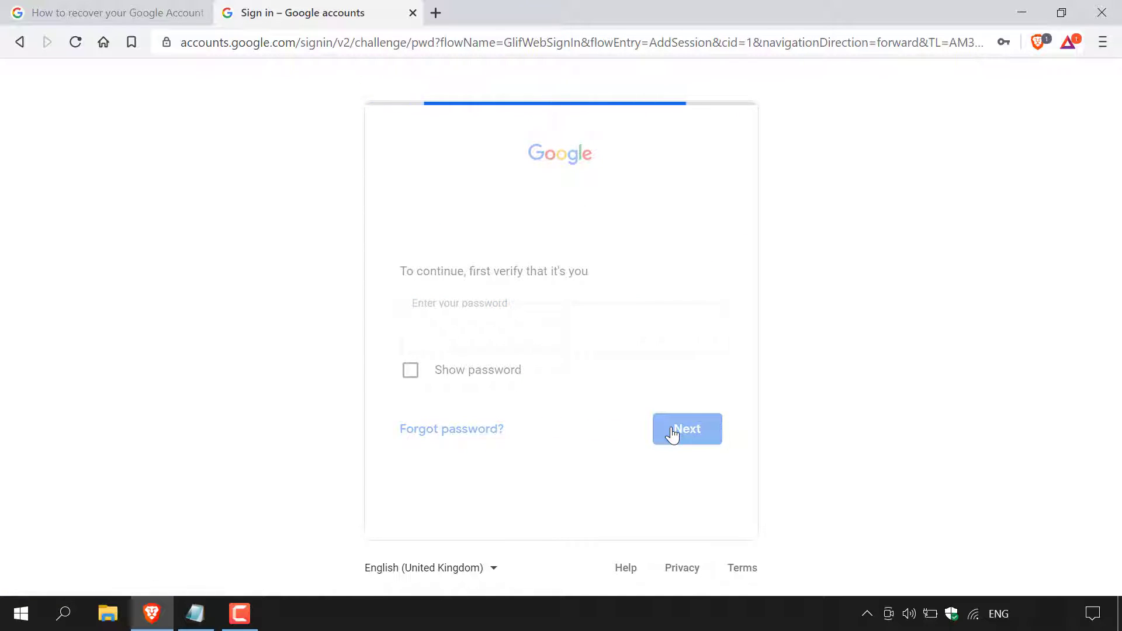
{"action": "left_click", "coordinate": [687, 429]}
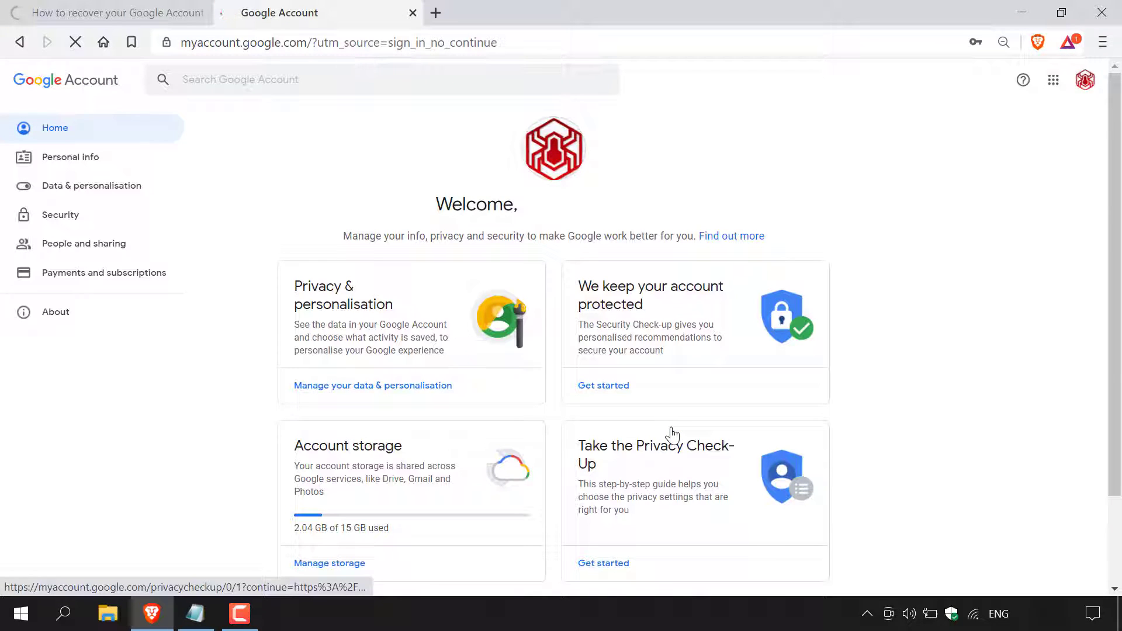
{"action": "left_click", "coordinate": [1054, 80]}
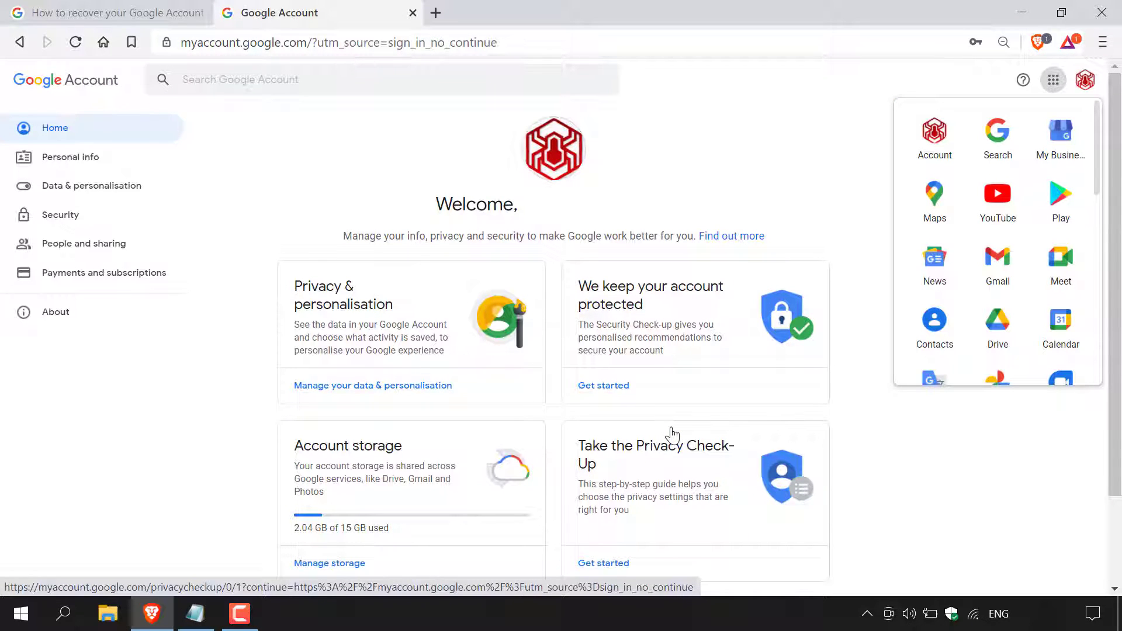